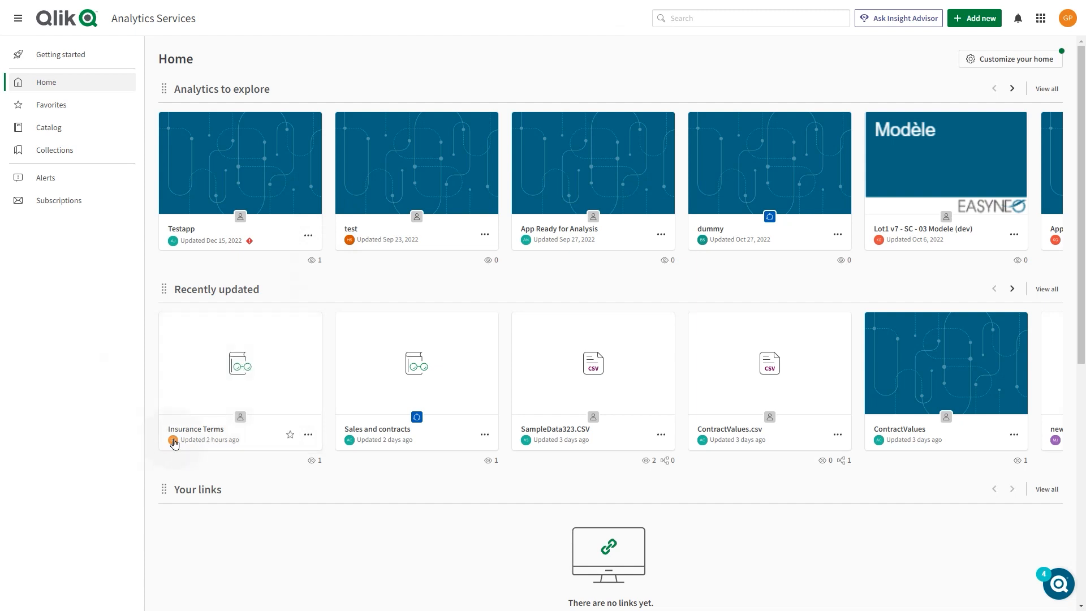
Open the Insurance Terms glossary and briefly view its category hierarchy before returning to cards
{"action": "left_click", "coordinate": [196, 429]}
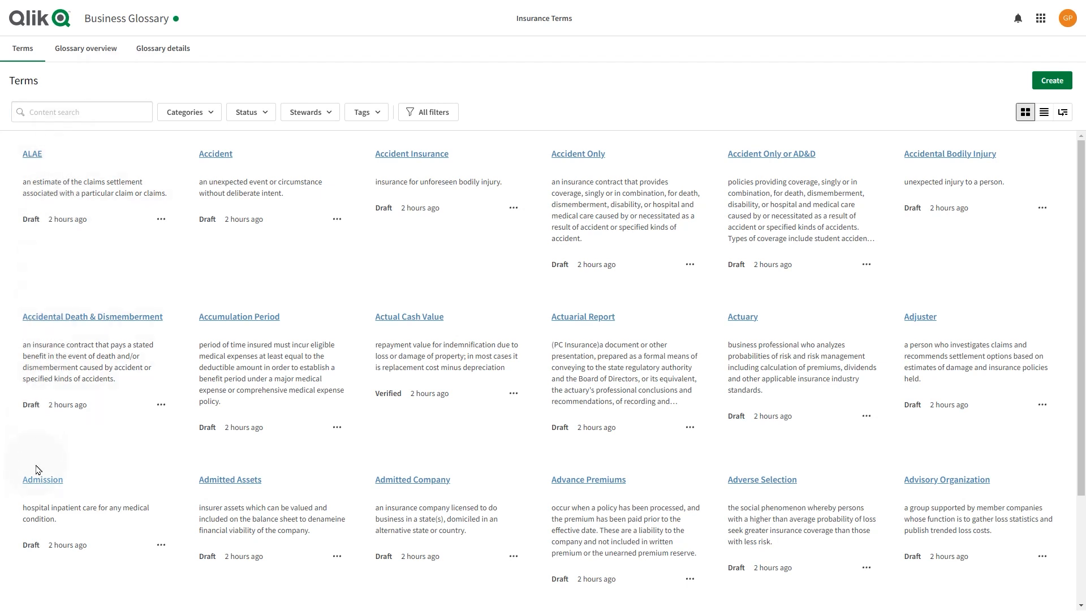
{"action": "mouse_move", "coordinate": [928, 450]}
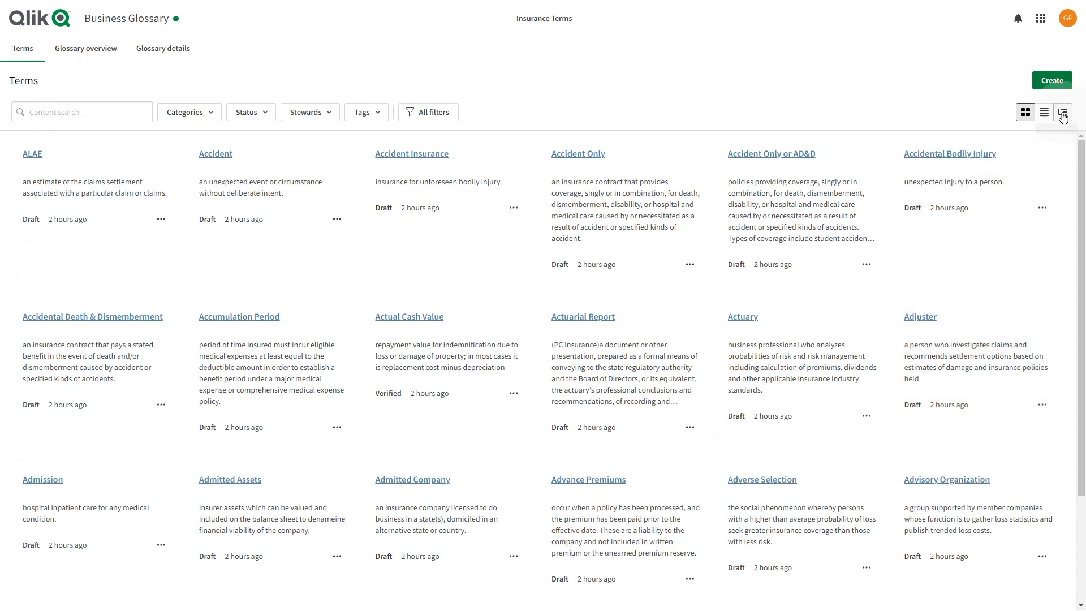
{"action": "mouse_move", "coordinate": [1063, 112]}
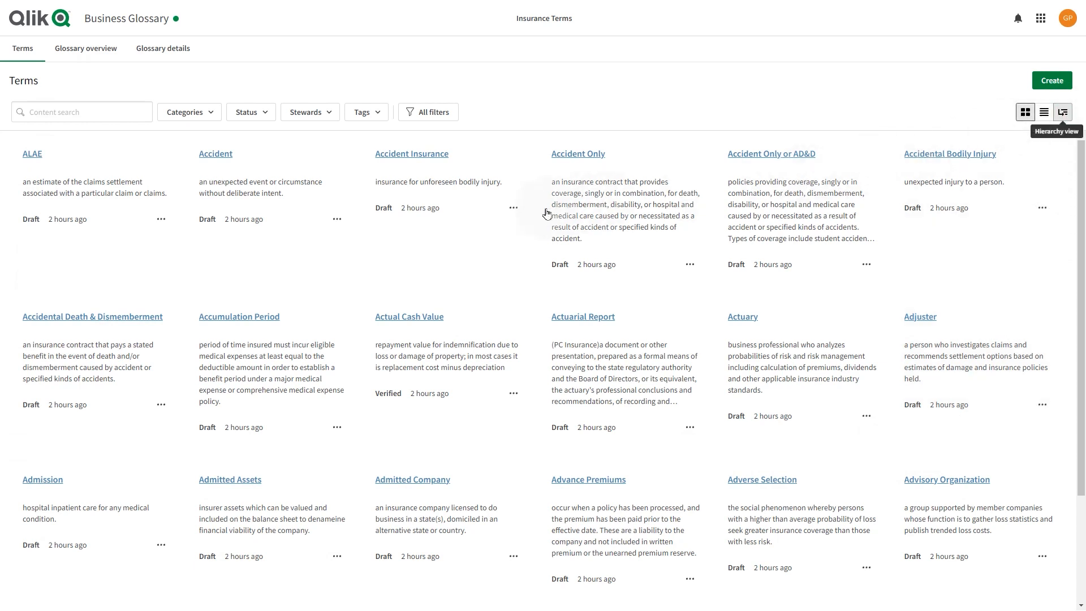
{"action": "left_click", "coordinate": [1063, 112]}
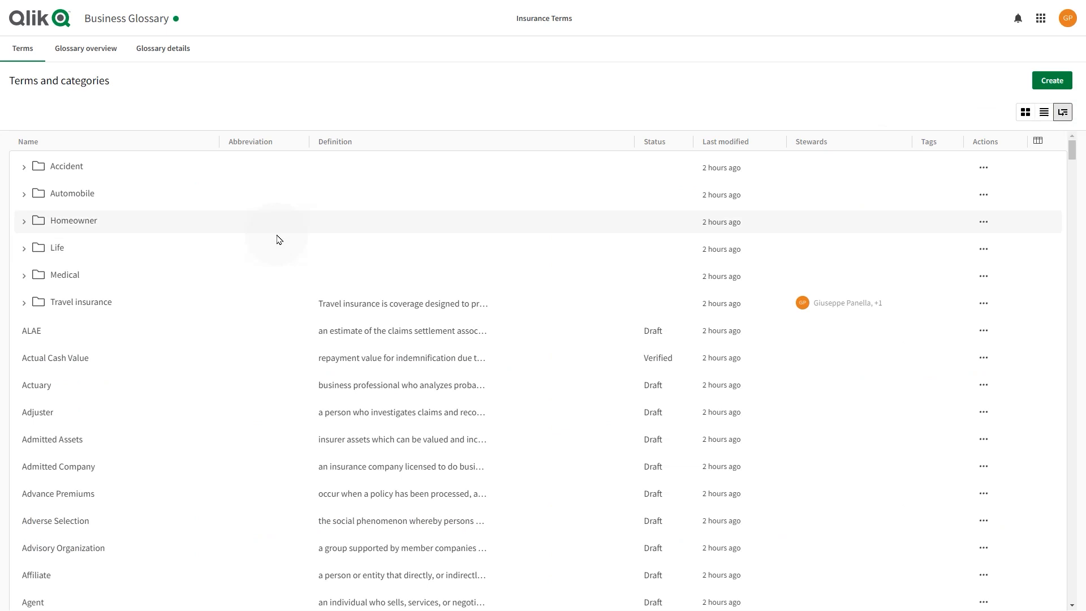
{"action": "mouse_move", "coordinate": [19, 177]}
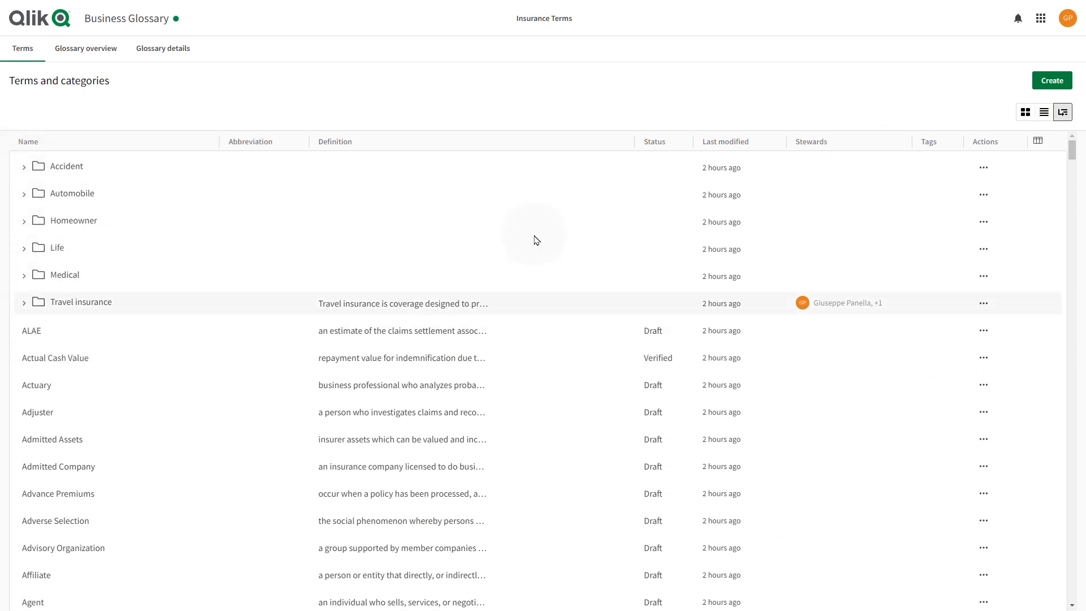
{"action": "left_click", "coordinate": [1025, 112]}
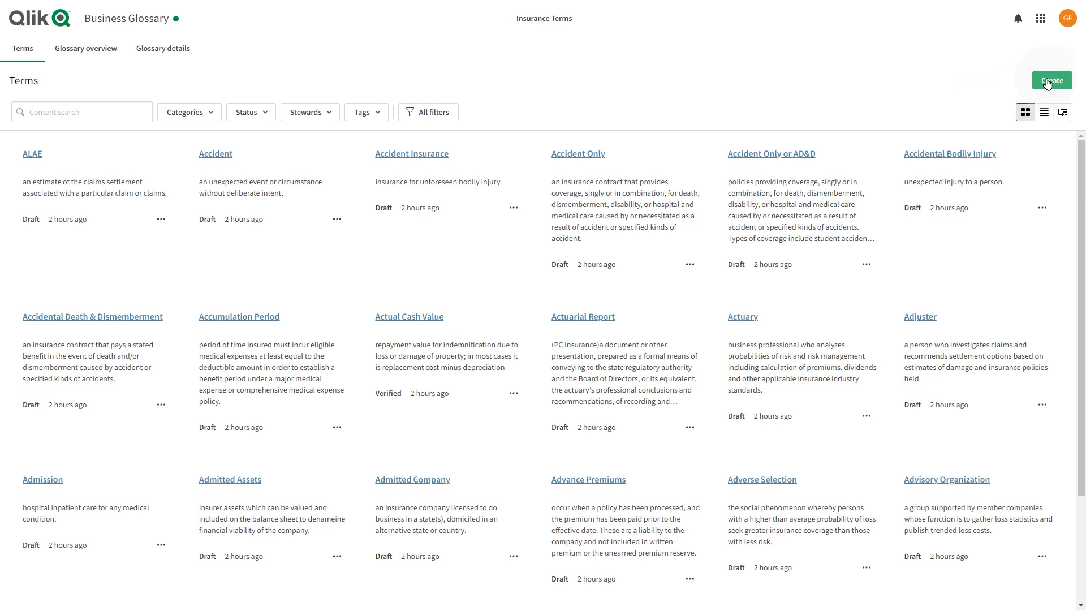
Create a term named Beneficiary, keeping its status as Draft
{"action": "left_click", "coordinate": [1052, 80]}
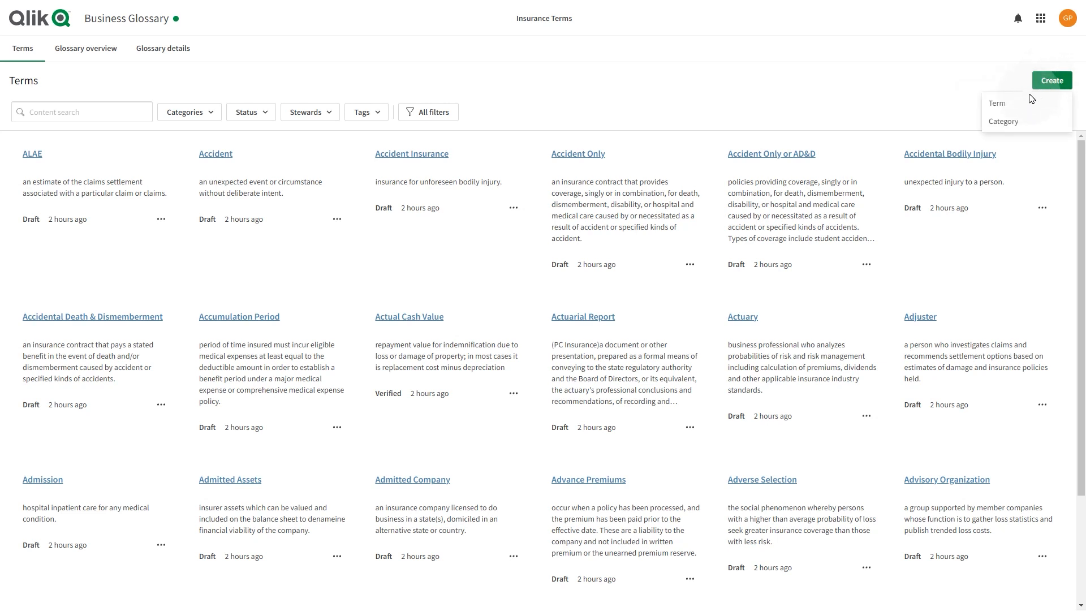
{"action": "left_click", "coordinate": [998, 103]}
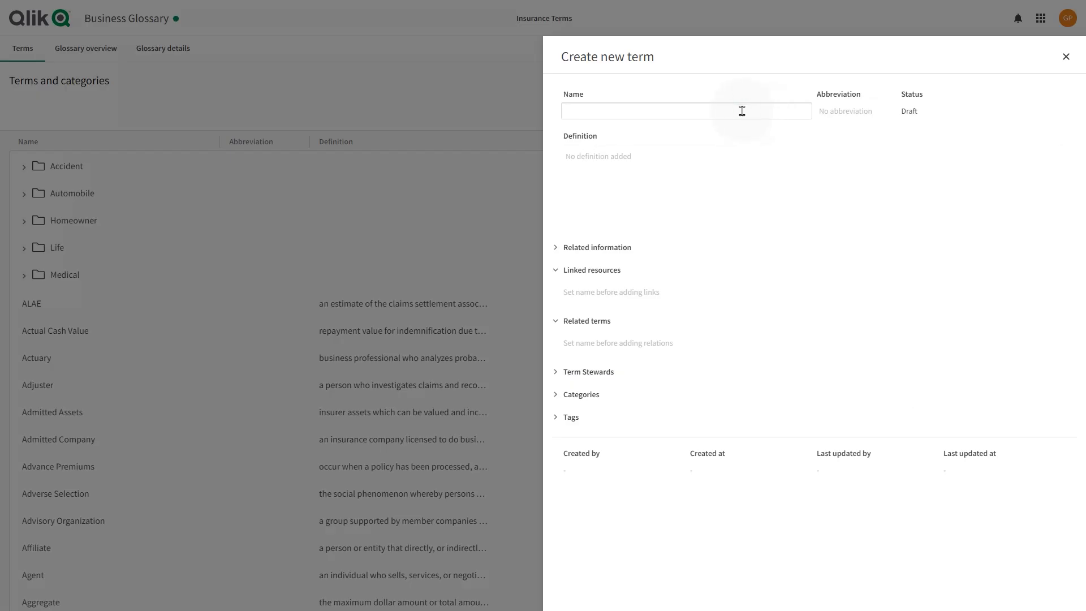
{"action": "type", "text": "Beneficiary"}
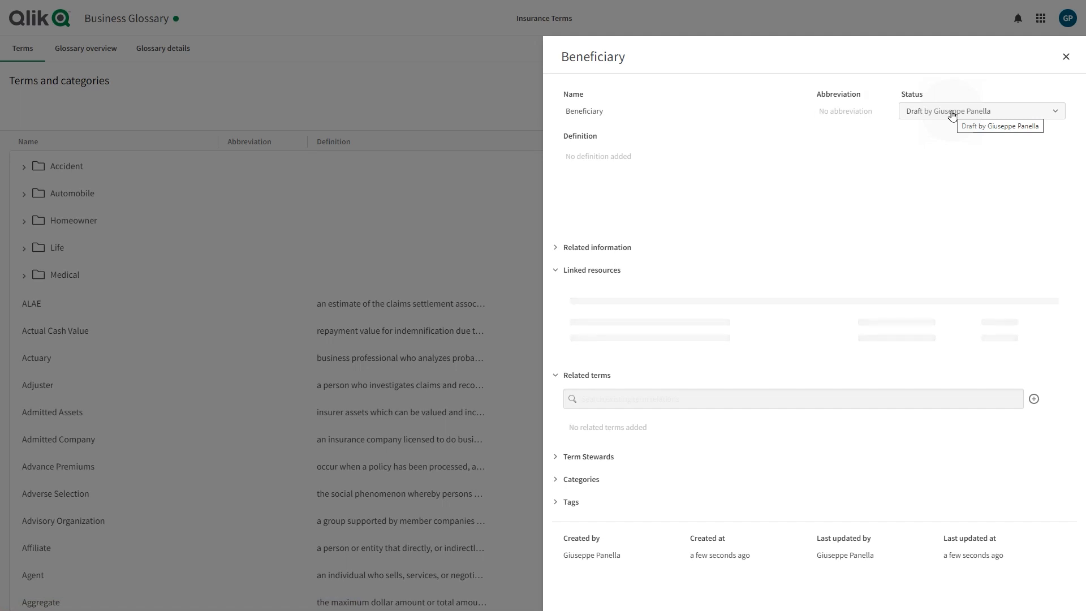
{"action": "mouse_move", "coordinate": [953, 123]}
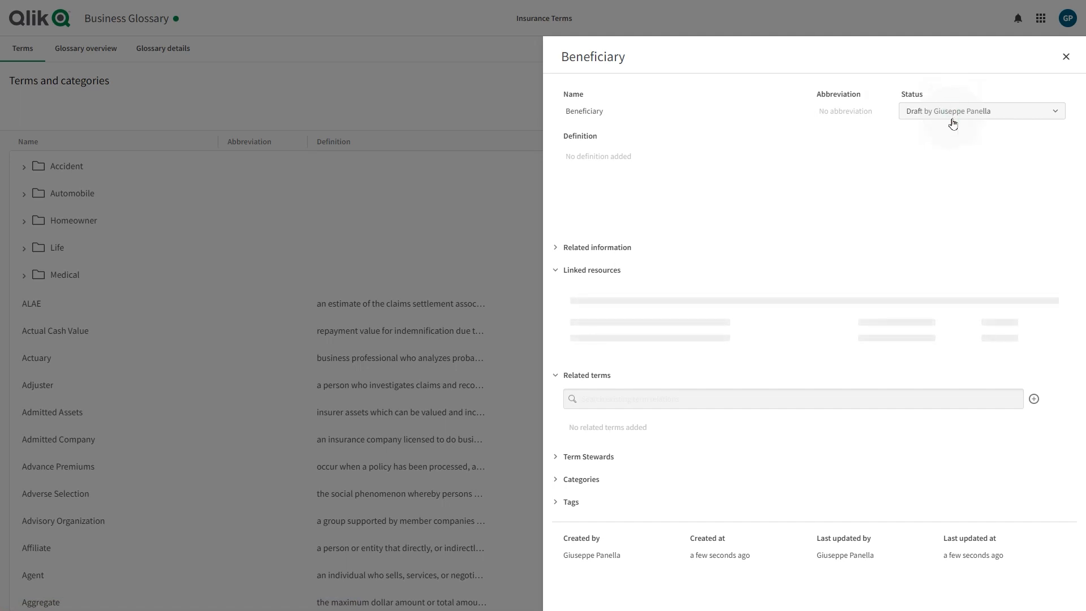
{"action": "left_click", "coordinate": [982, 111]}
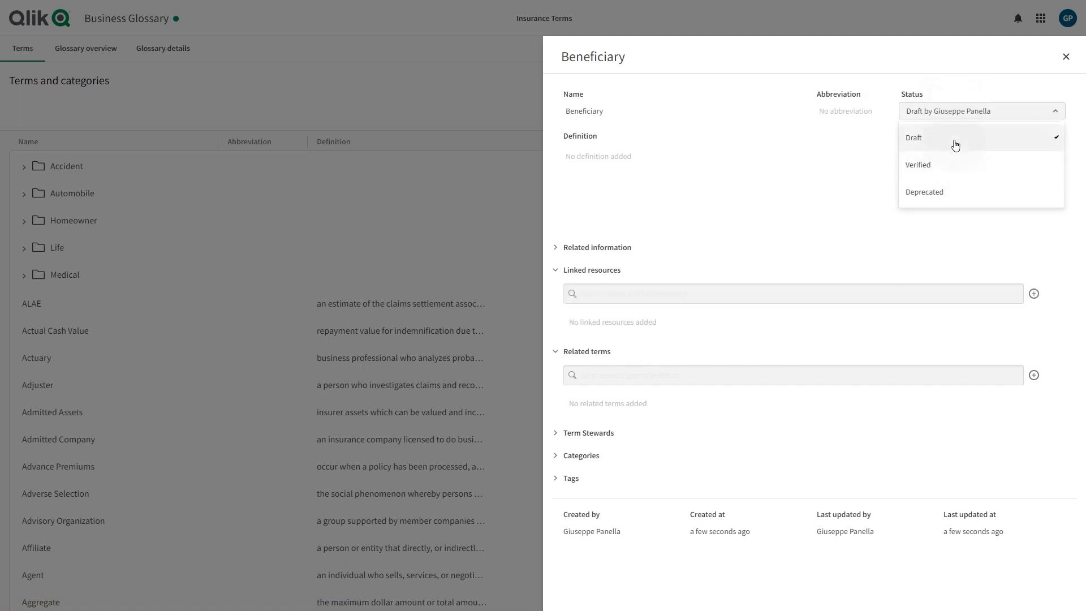
{"action": "mouse_move", "coordinate": [959, 176]}
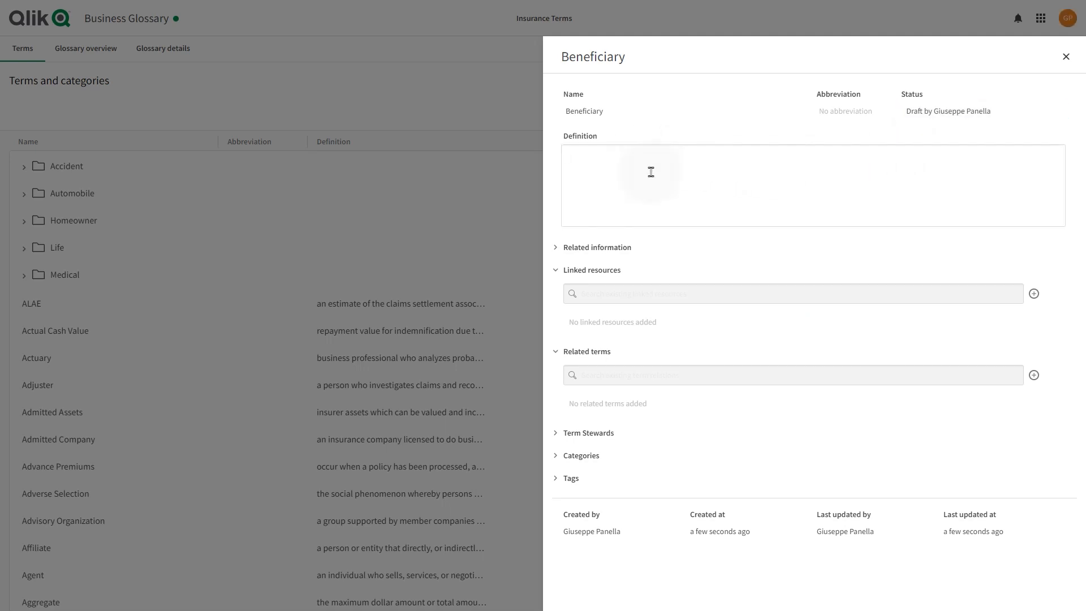
Add Beneficiary's definition and related information with 'here' linked to a Wikipedia URL
{"action": "type", "text": "A beneficiary is the person or entity that you legally designate to receive the benefits from your financial products."}
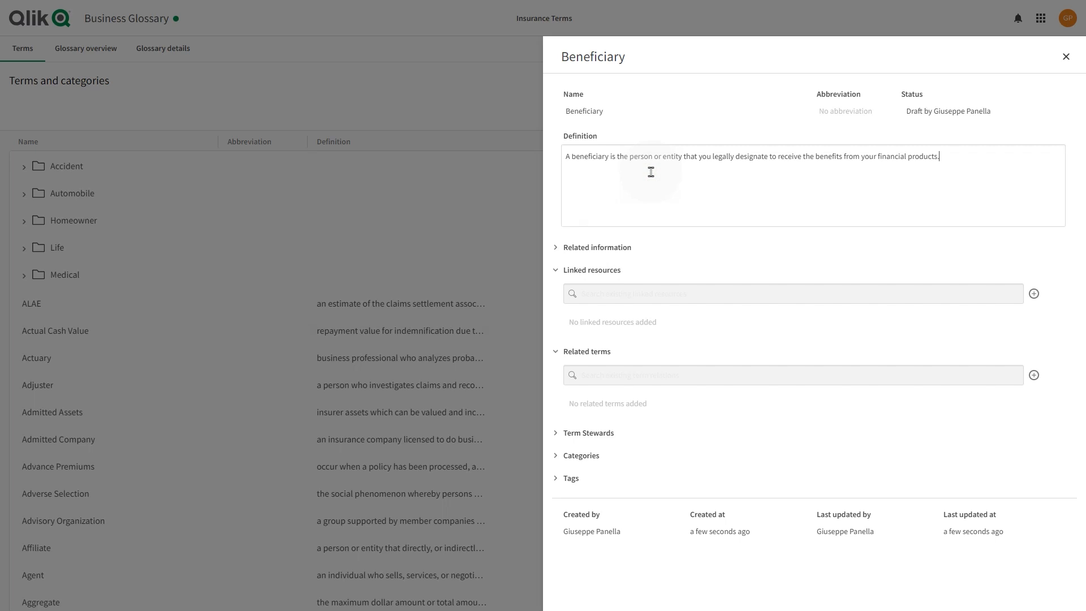
{"action": "mouse_move", "coordinate": [691, 189]}
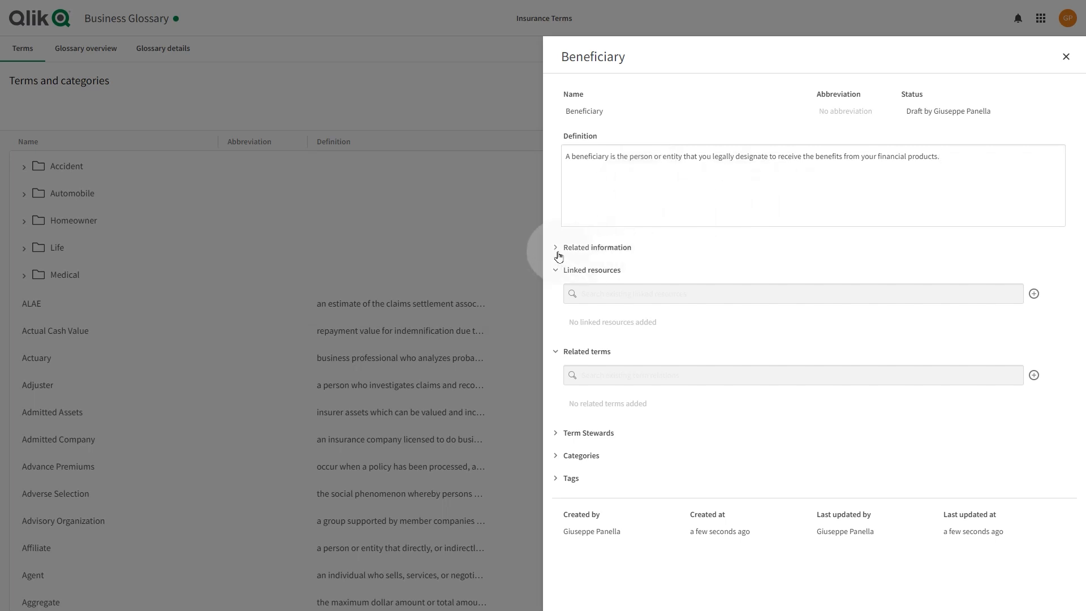
{"action": "left_click", "coordinate": [556, 248]}
{"action": "type", "text": "You can f"}
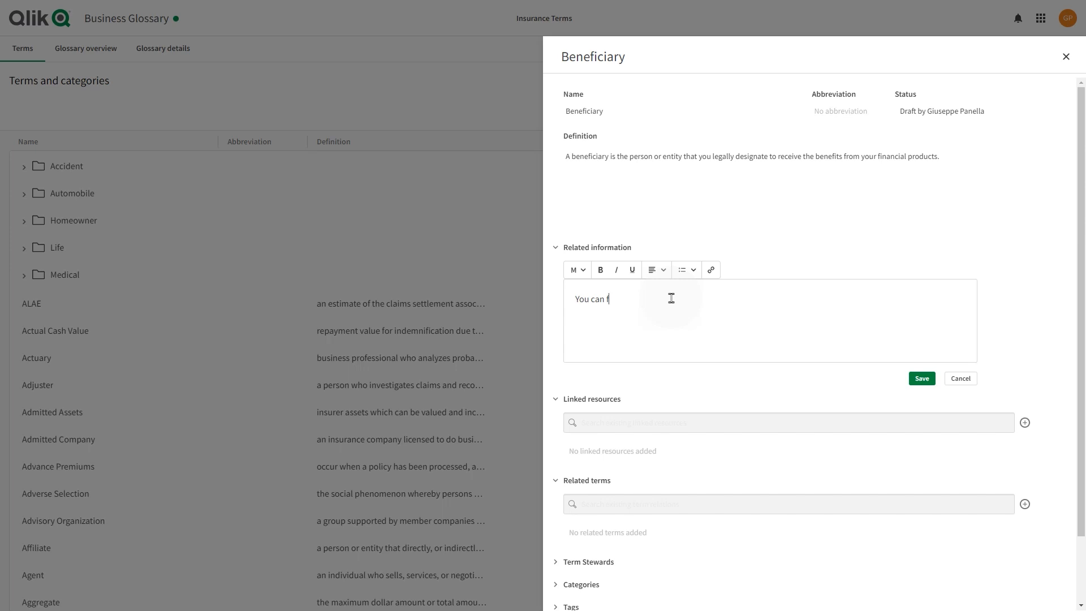
{"action": "type", "text": "ind more information here"}
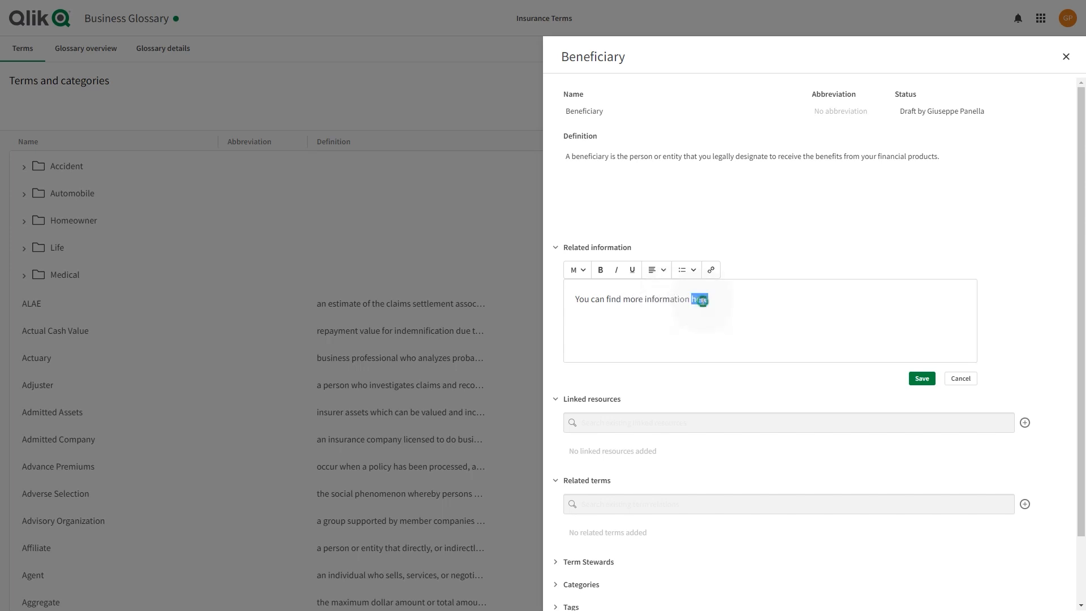
{"action": "left_click", "coordinate": [711, 270]}
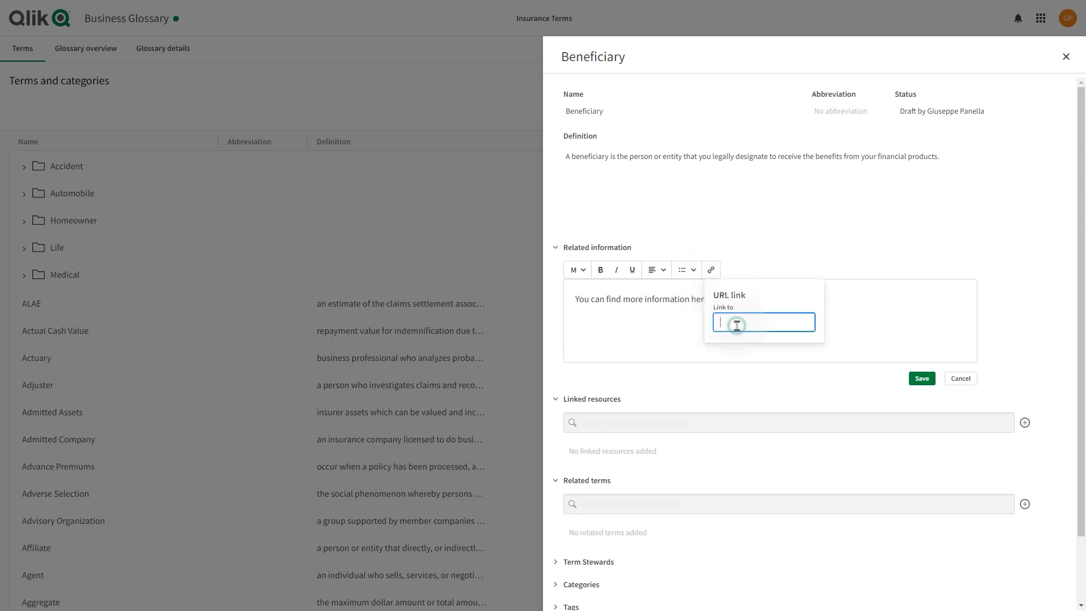
{"action": "type", "text": "https://en.wikipedia.org/w"}
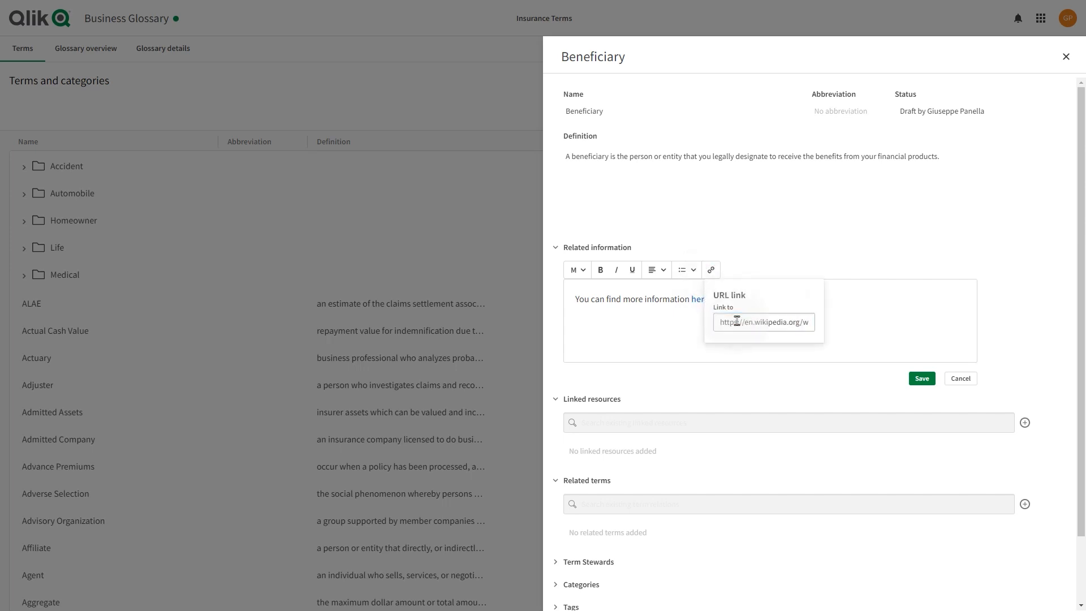
{"action": "left_click", "coordinate": [883, 350]}
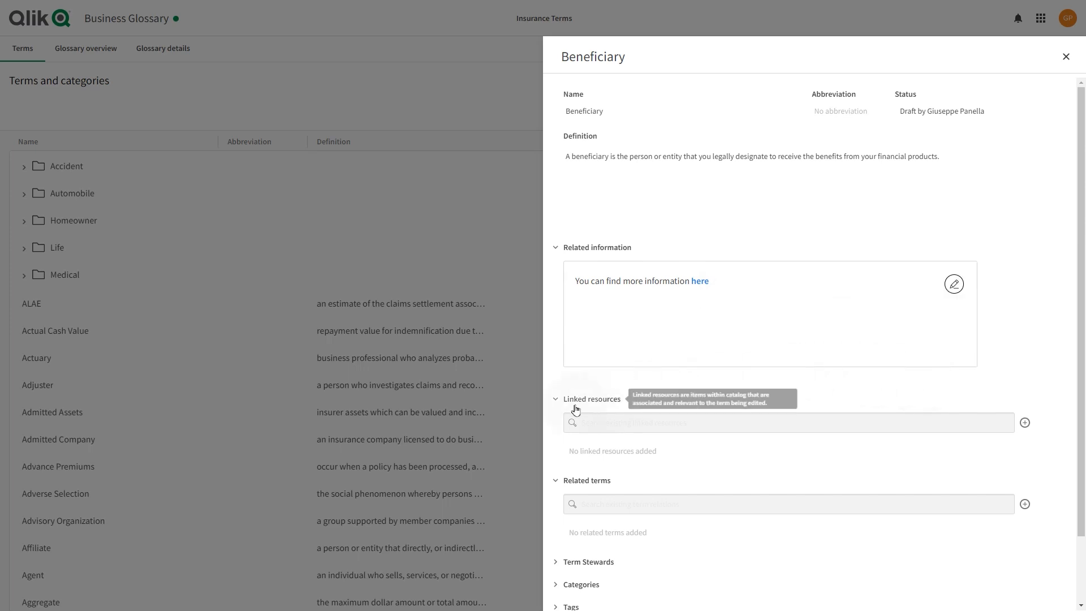
Attach the Insurance Claims 2021 app to Beneficiary as a linked resource
{"action": "left_click", "coordinate": [1024, 423]}
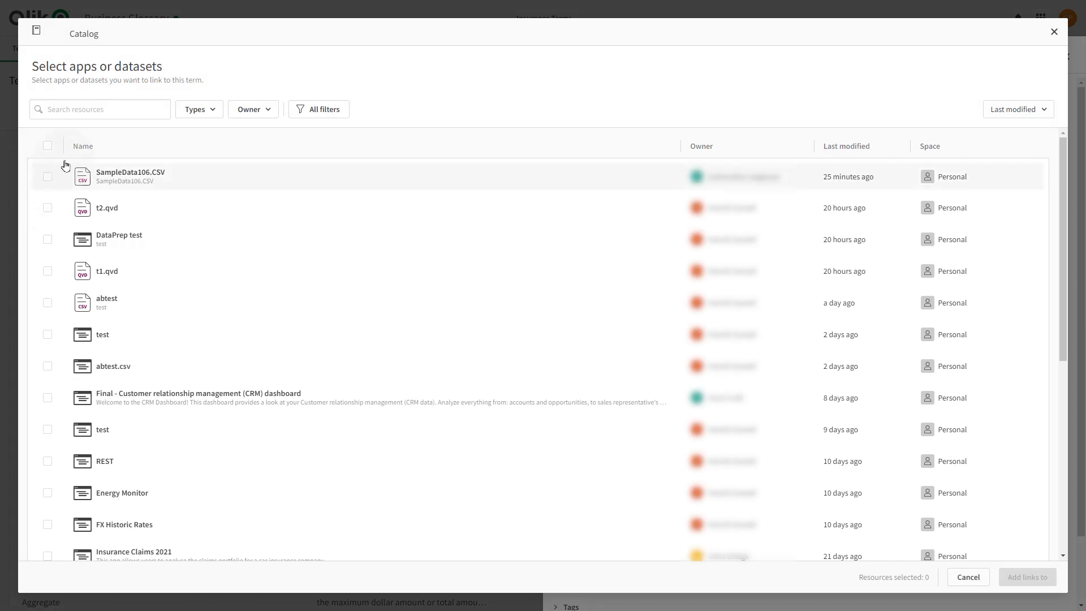
{"action": "mouse_move", "coordinate": [52, 472]}
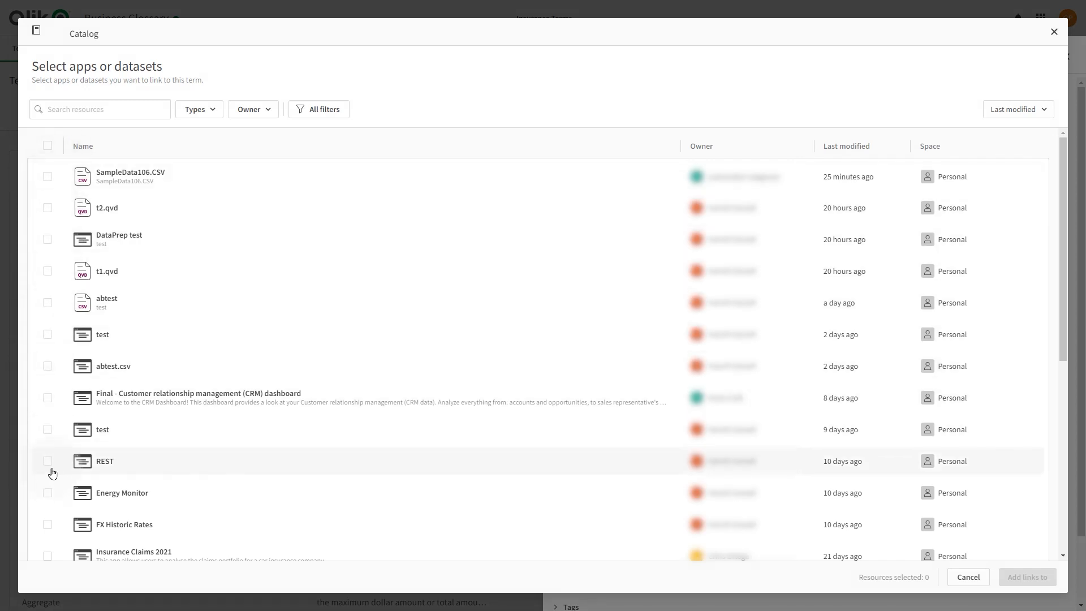
{"action": "scroll", "scroll_direction": "down", "scroll_amount": 3}
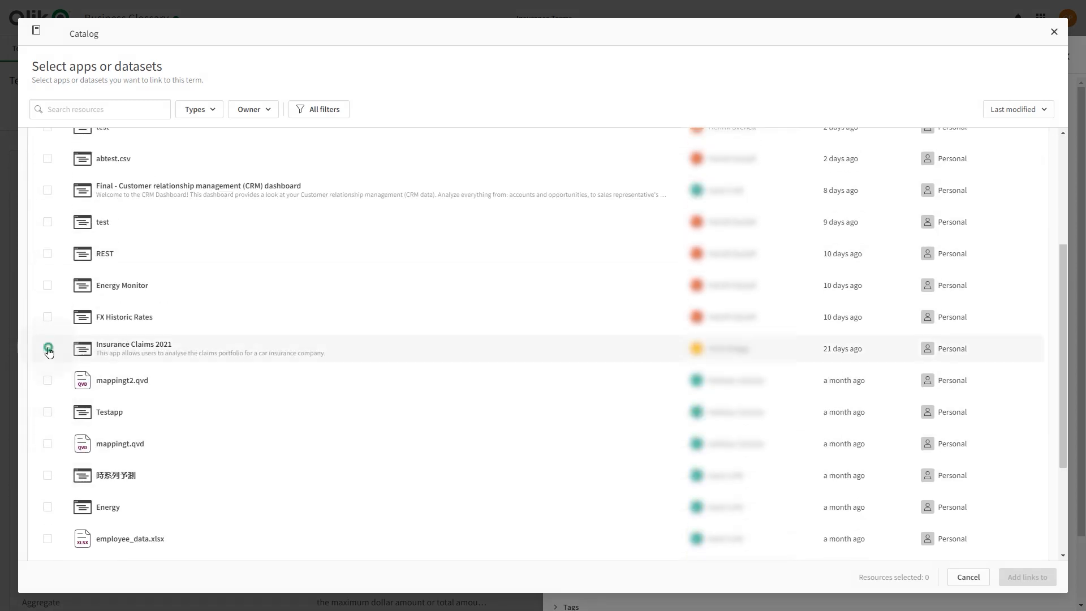
{"action": "left_click", "coordinate": [48, 348]}
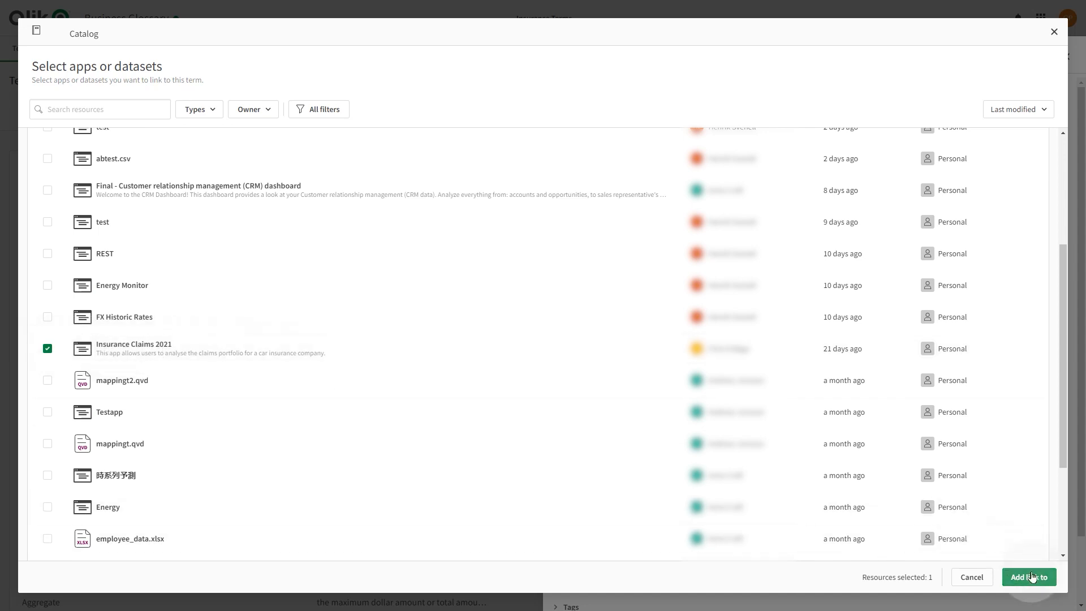
{"action": "left_click", "coordinate": [1029, 577]}
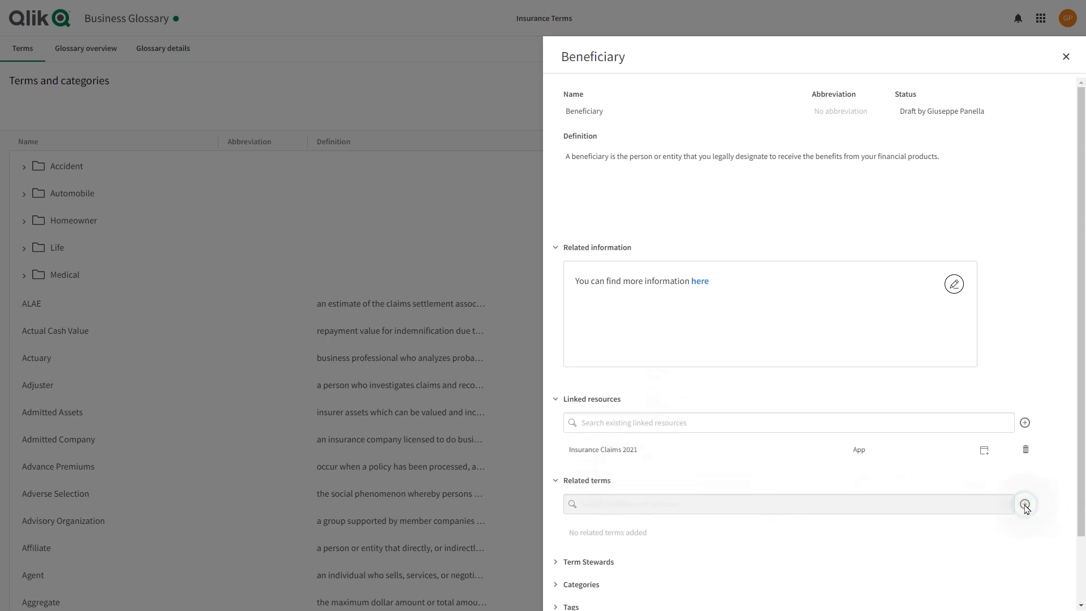
Add Irrevocable Beneficiary as a 'See also' related term of Beneficiary
{"action": "left_click", "coordinate": [1024, 504]}
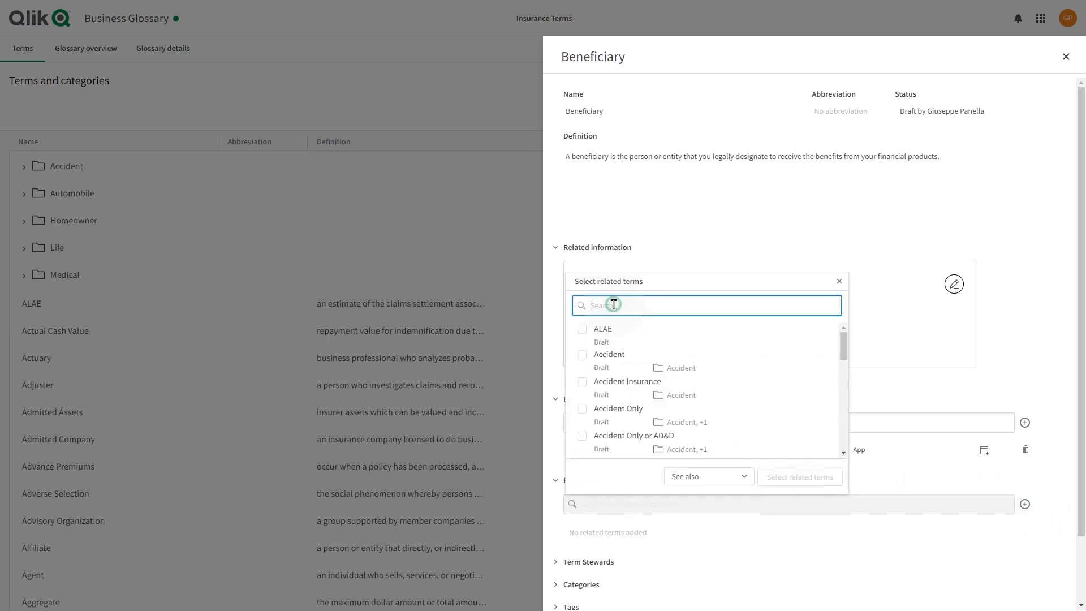
{"action": "type", "text": "beneficiary"}
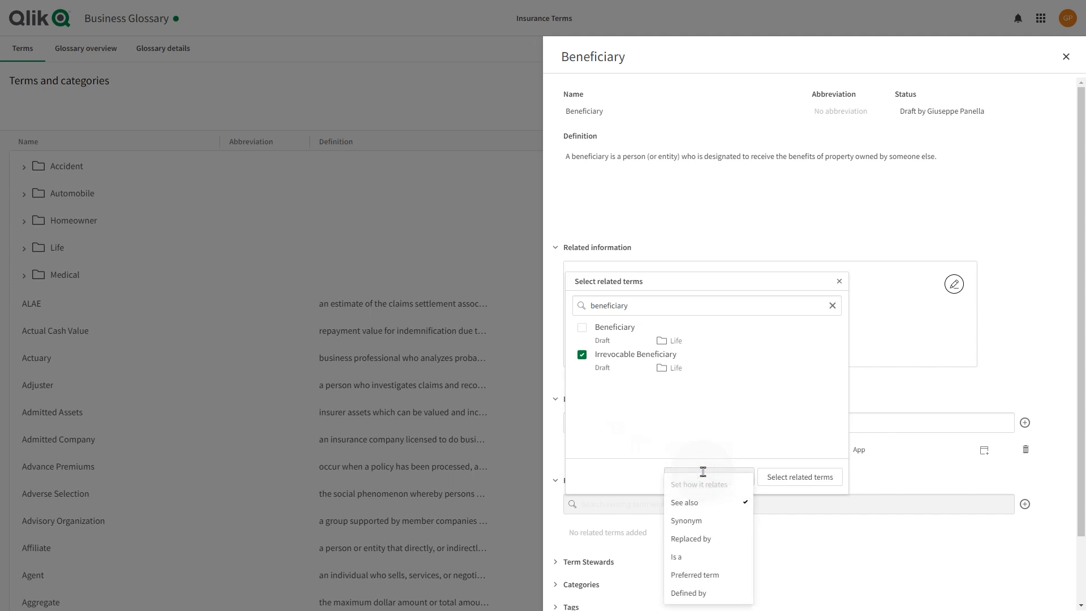
{"action": "mouse_move", "coordinate": [721, 554]}
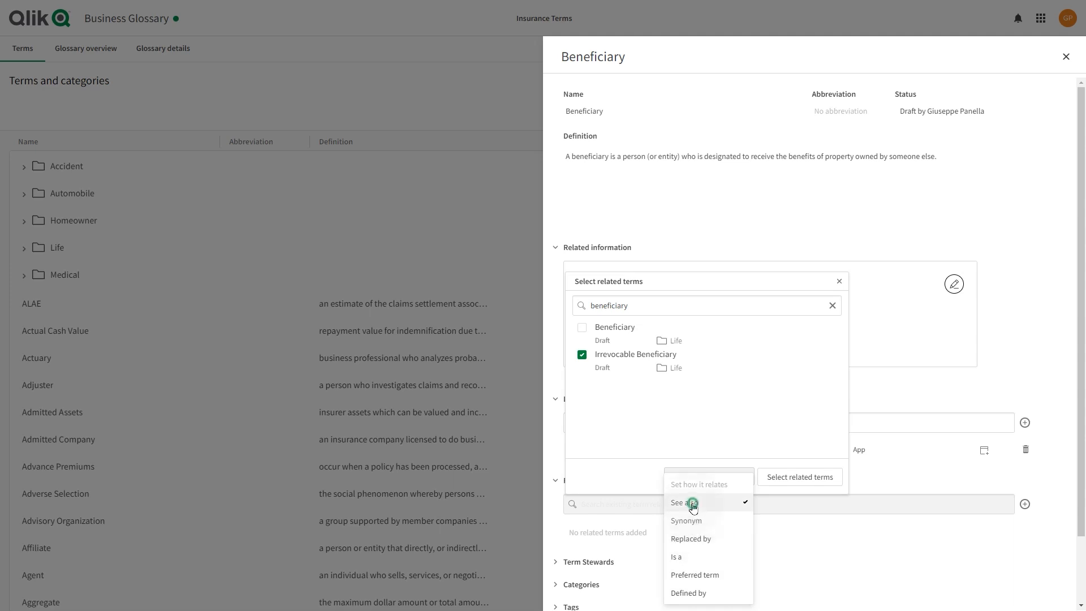
{"action": "left_click", "coordinate": [691, 503]}
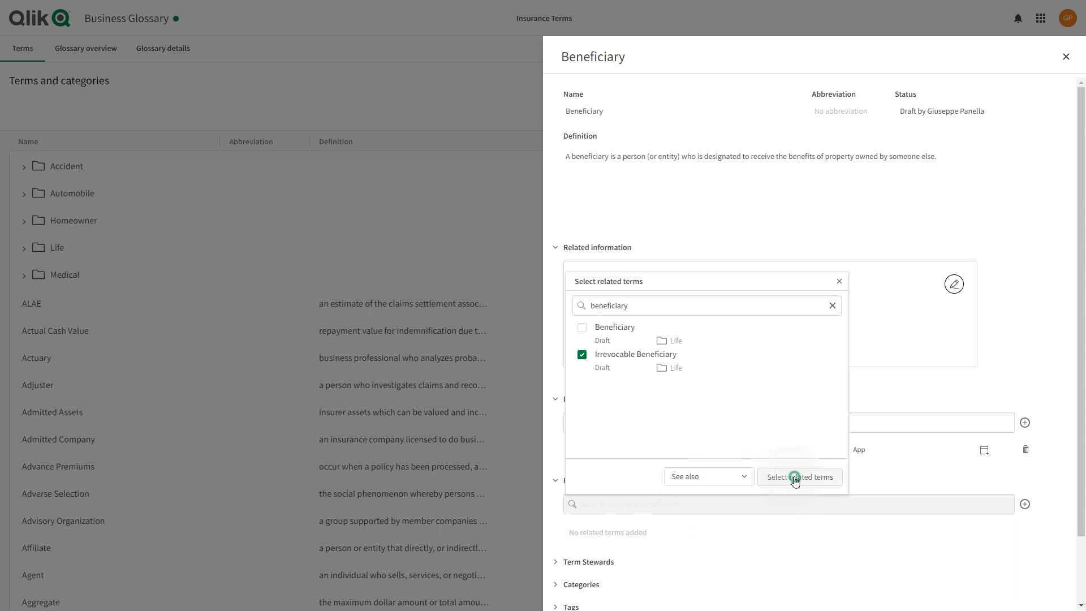
{"action": "left_click", "coordinate": [800, 477]}
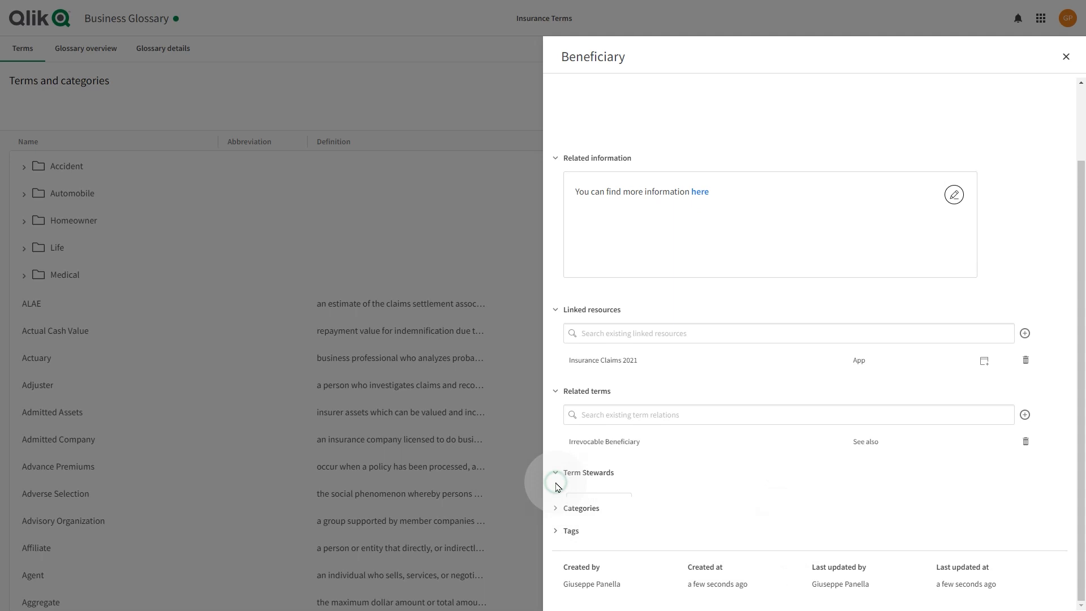
Pick an additional user from the Term Stewards list for Beneficiary
{"action": "left_click", "coordinate": [589, 472]}
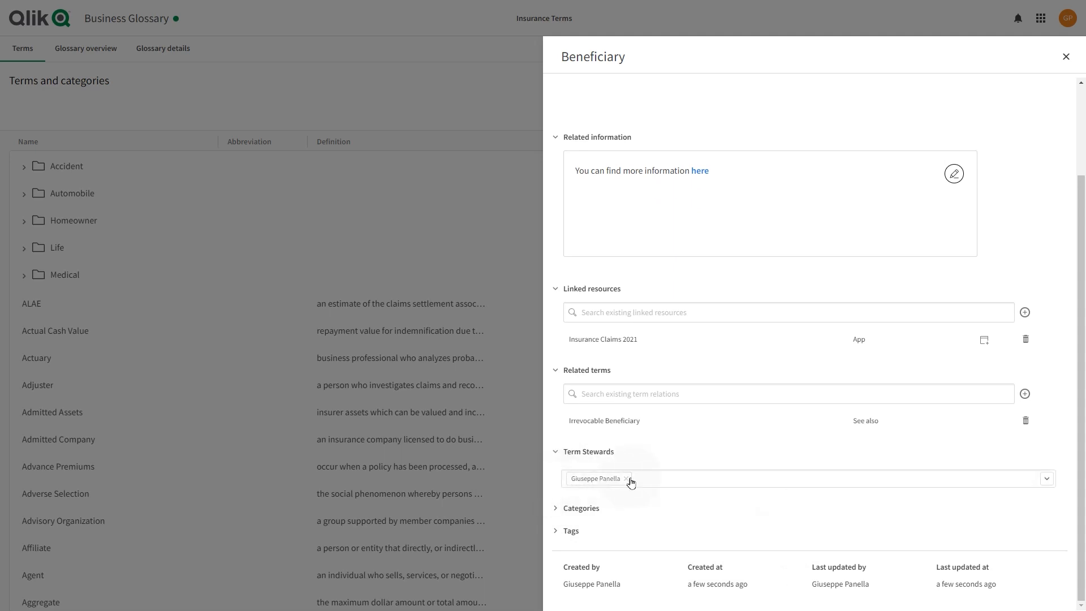
{"action": "left_click", "coordinate": [673, 478]}
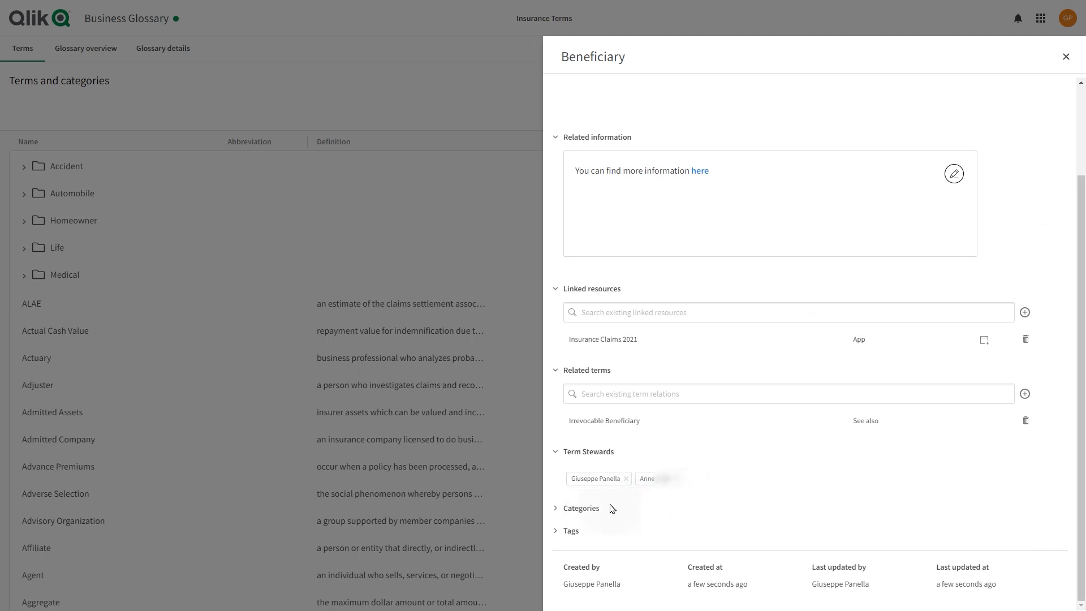
{"action": "left_click", "coordinate": [581, 508]}
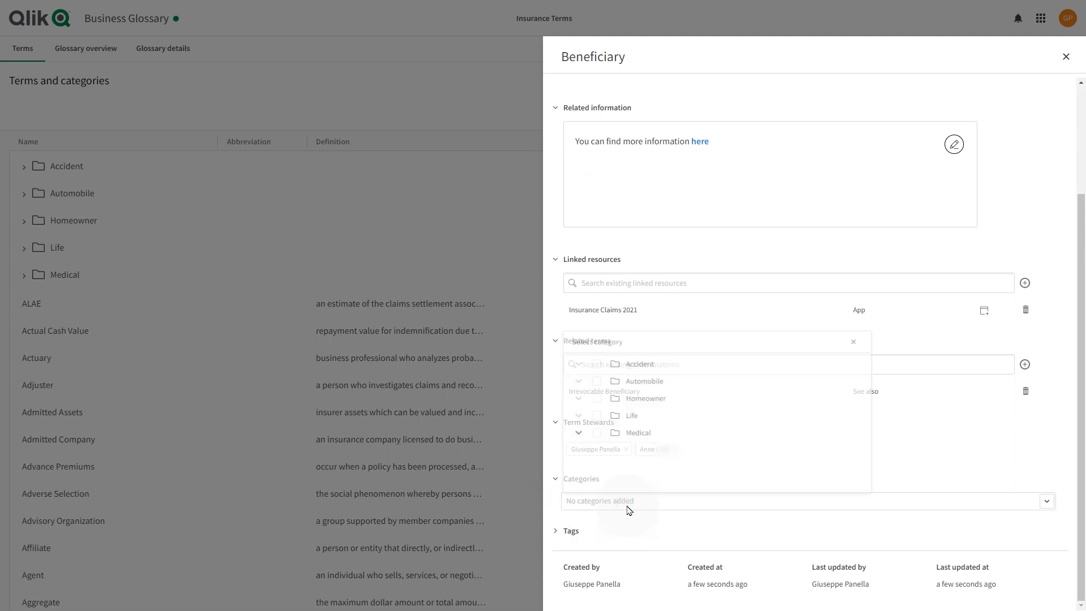
Tick the Life, Accident and Automobile categories for Beneficiary
{"action": "left_click", "coordinate": [598, 411]}
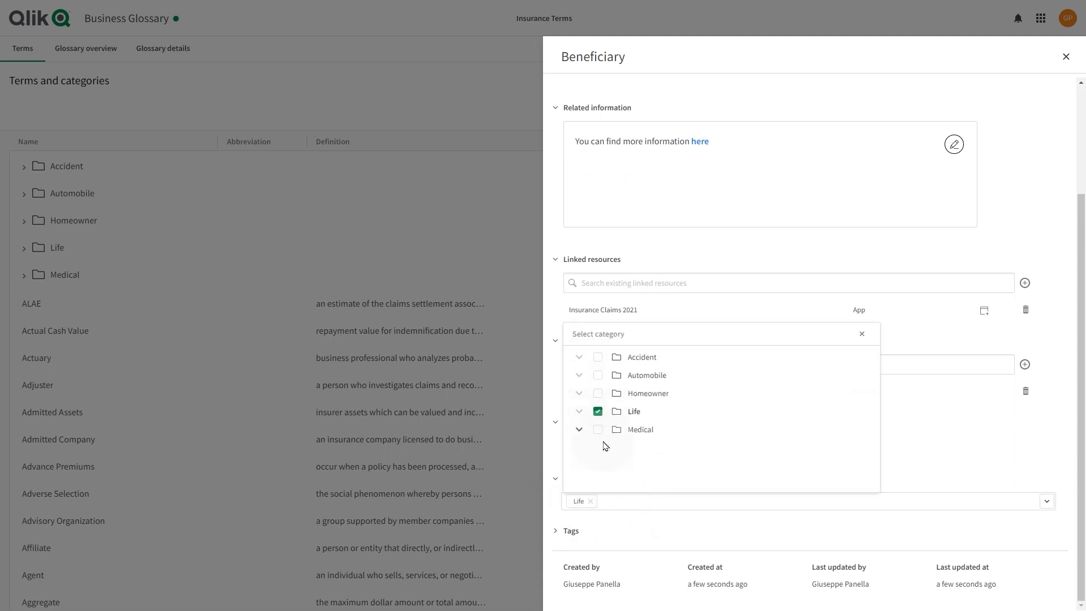
{"action": "left_click", "coordinate": [598, 357]}
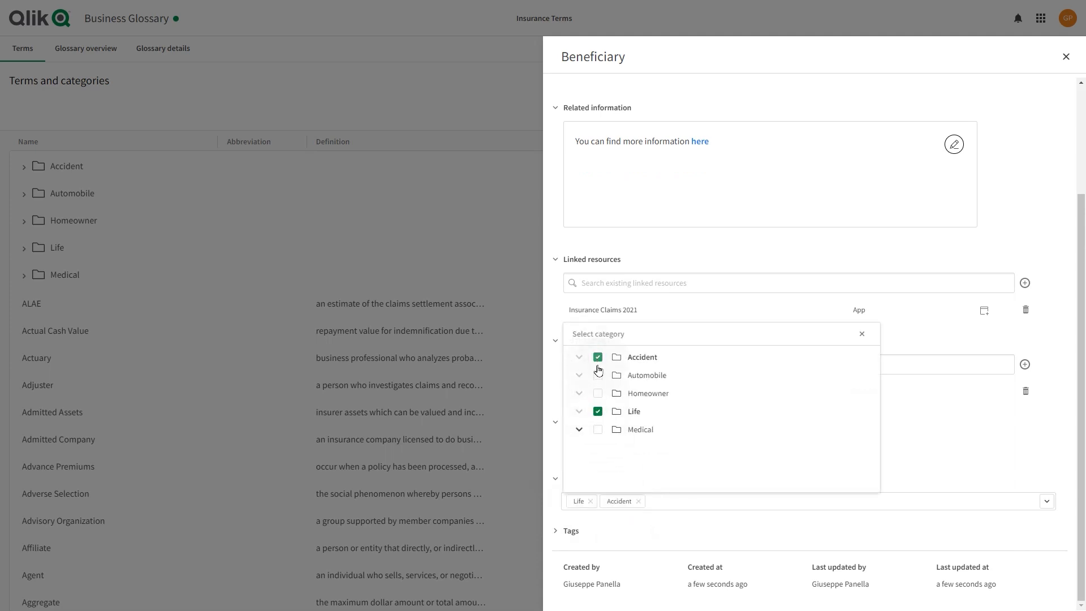
{"action": "left_click", "coordinate": [597, 375]}
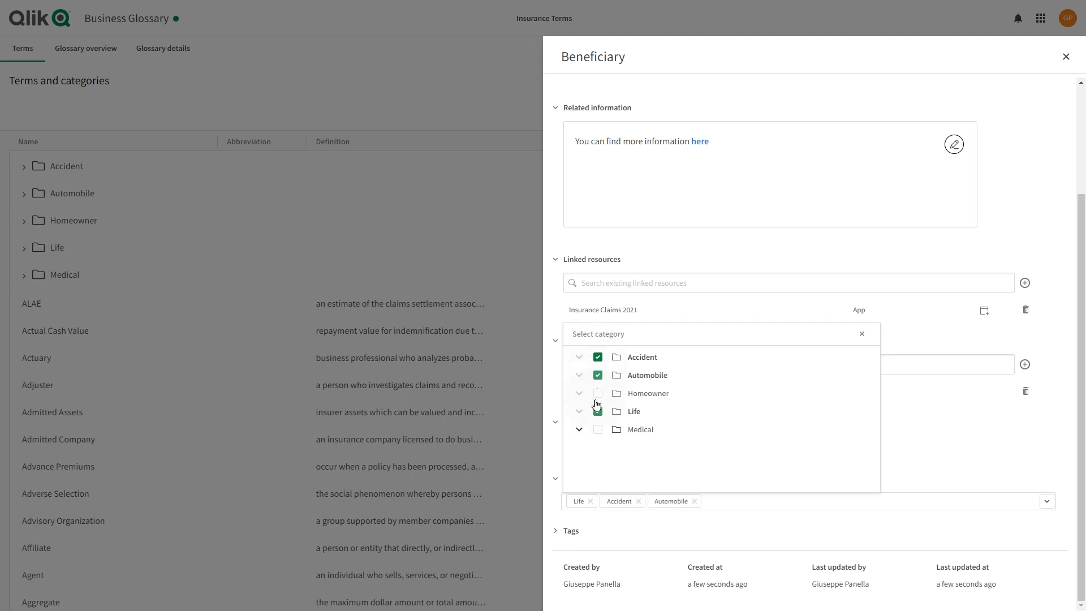
{"action": "left_click", "coordinate": [598, 411]}
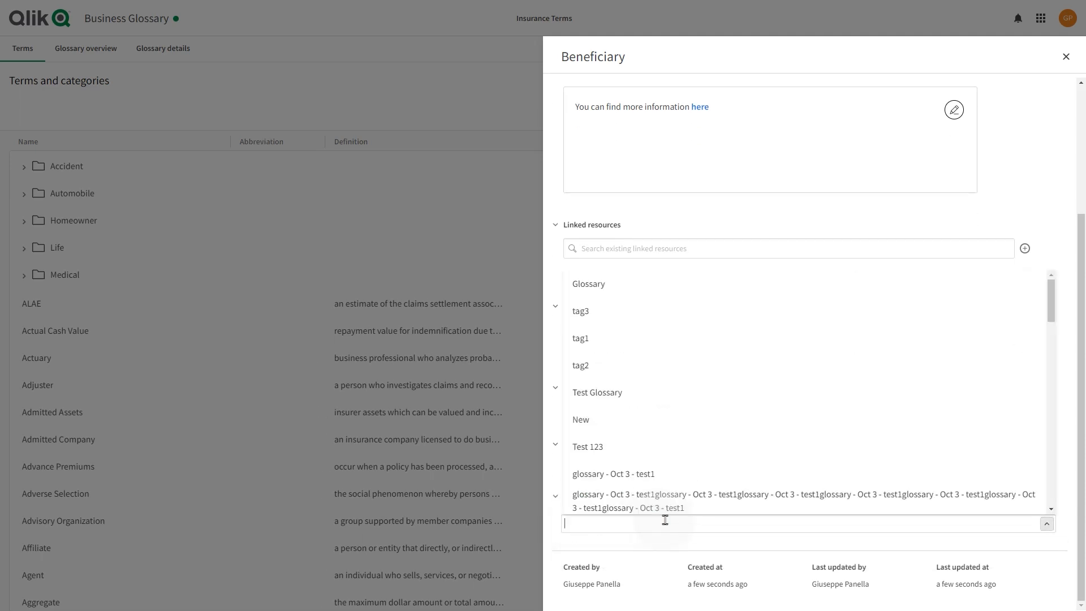
Tag Beneficiary with Insurance and Life insurance, then close the term panel
{"action": "type", "text": "Insurance life"}
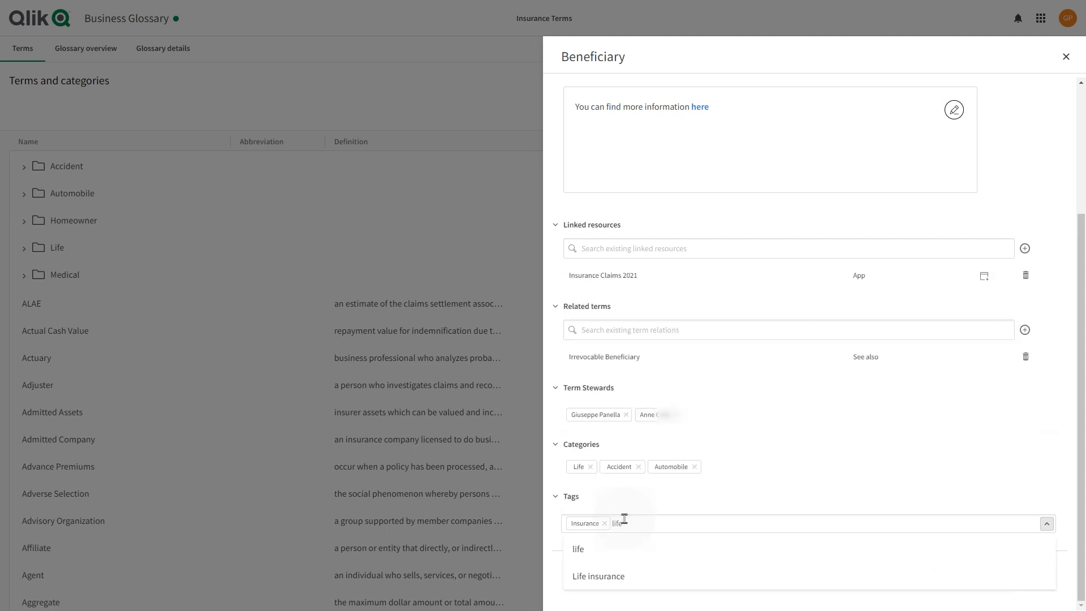
{"action": "left_click", "coordinate": [598, 576]}
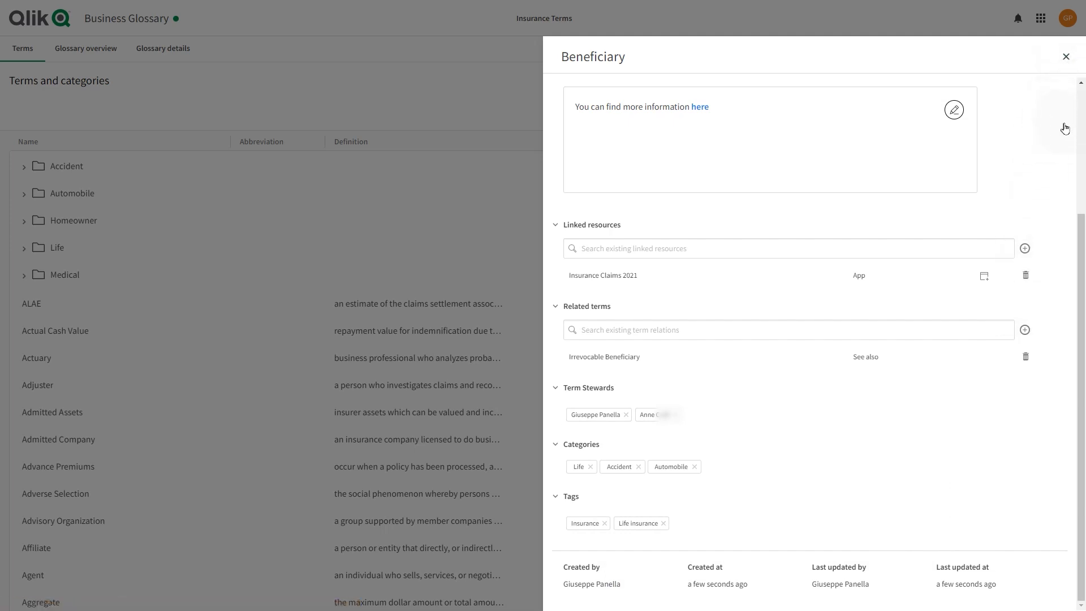
{"action": "left_click", "coordinate": [1066, 56]}
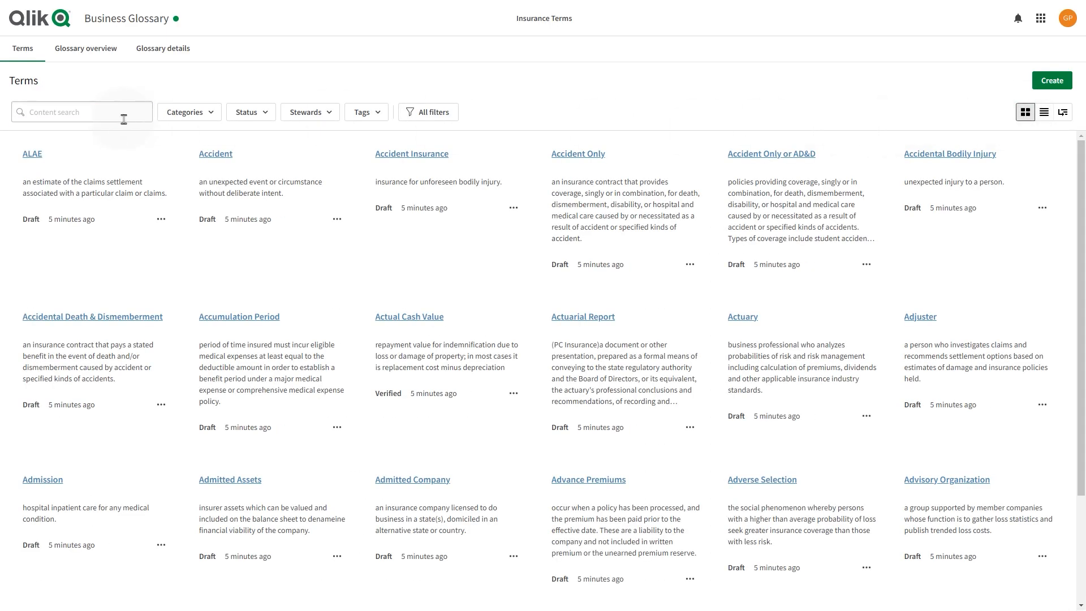
Search the glossary for 'beneficiary' and start a new category
{"action": "type", "text": "beneficiary"}
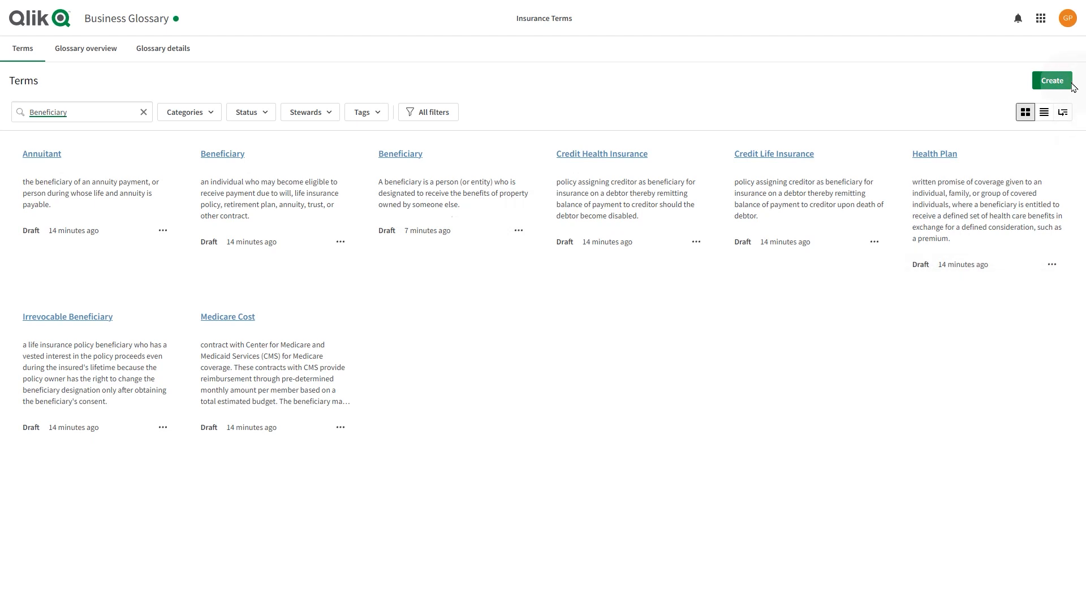
{"action": "left_click", "coordinate": [1052, 80]}
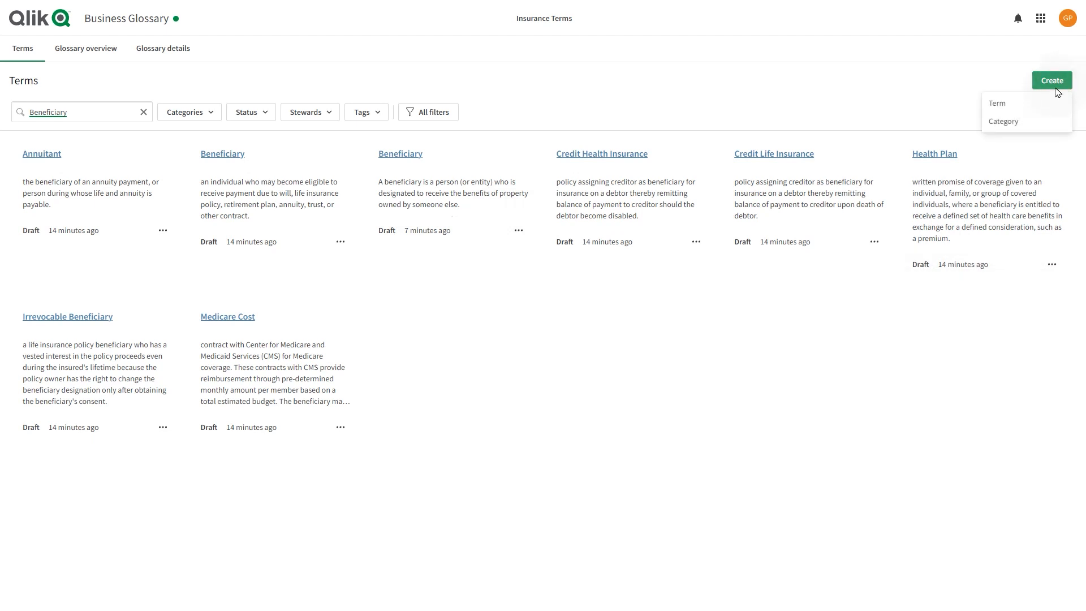
{"action": "left_click", "coordinate": [1004, 122]}
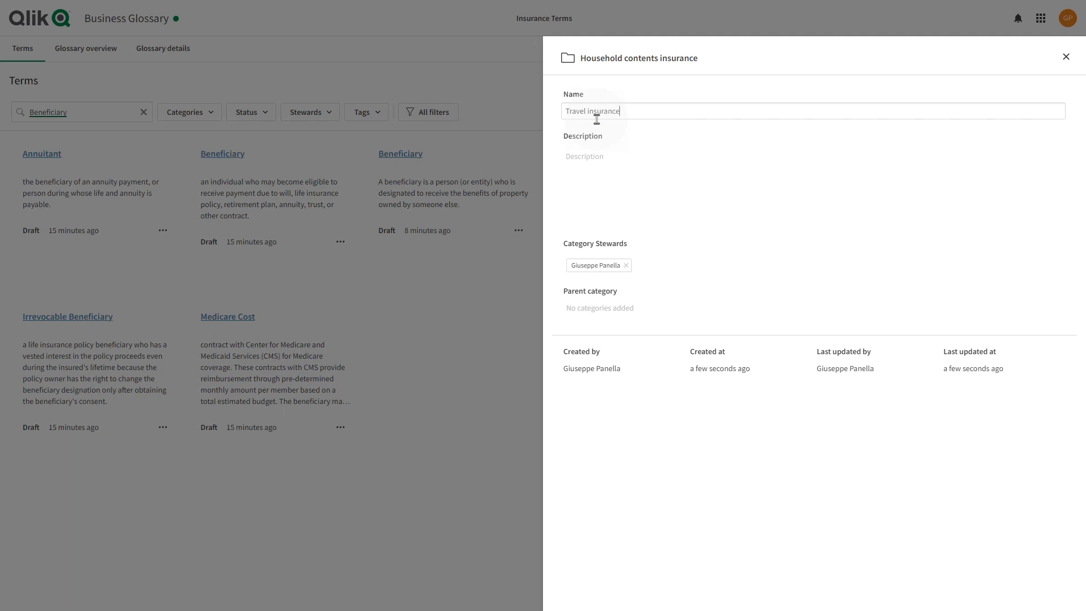
{"action": "type", "text": "Travel insurance is coverage designed to protect against risks and financial losses that could happen while traveling."}
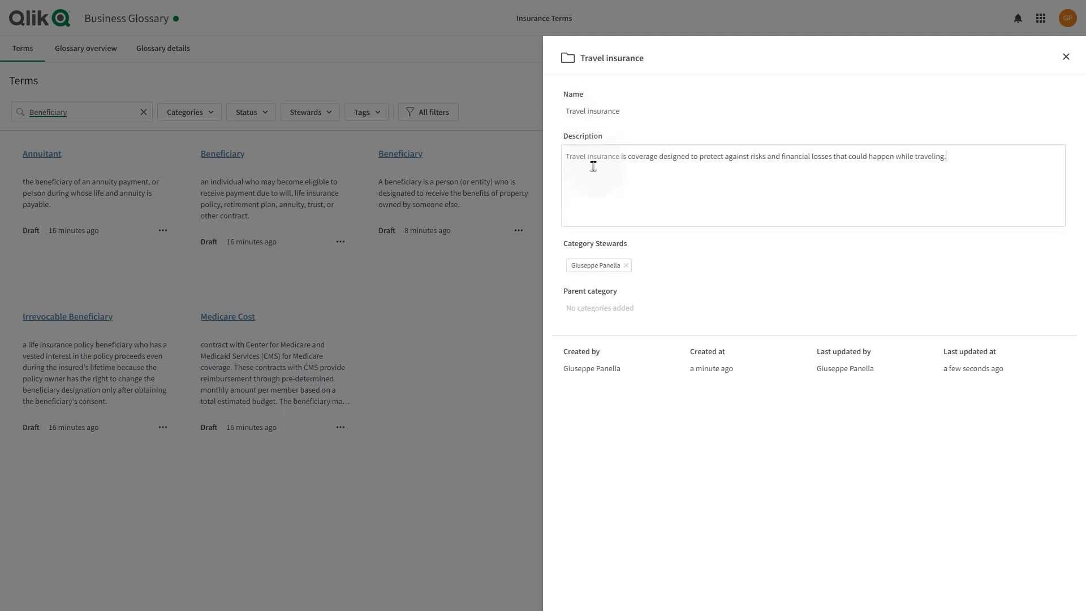
{"action": "left_click", "coordinate": [666, 265]}
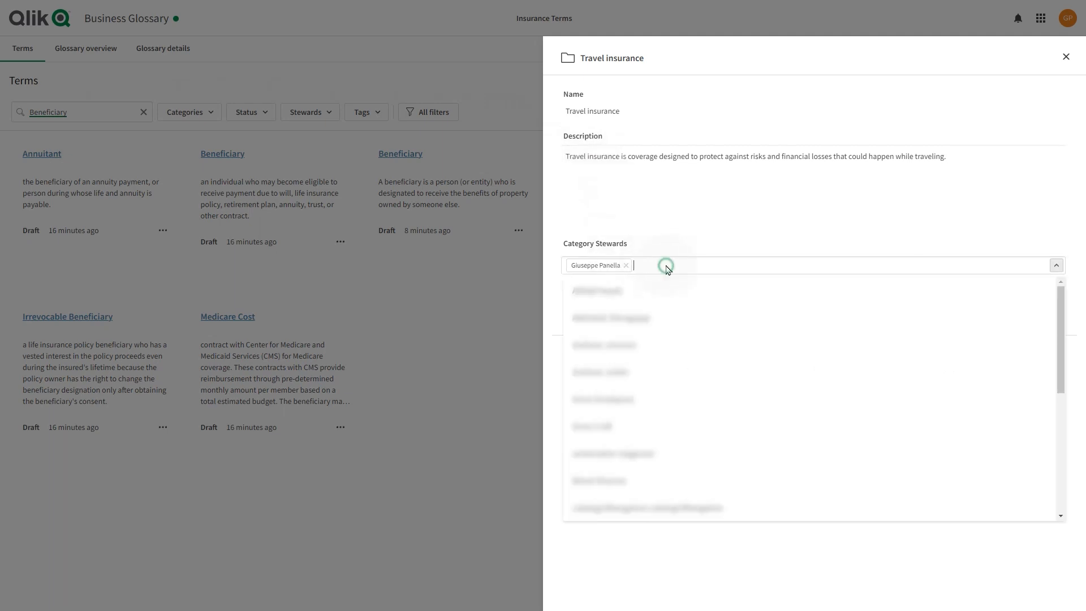
{"action": "type", "text": "A"}
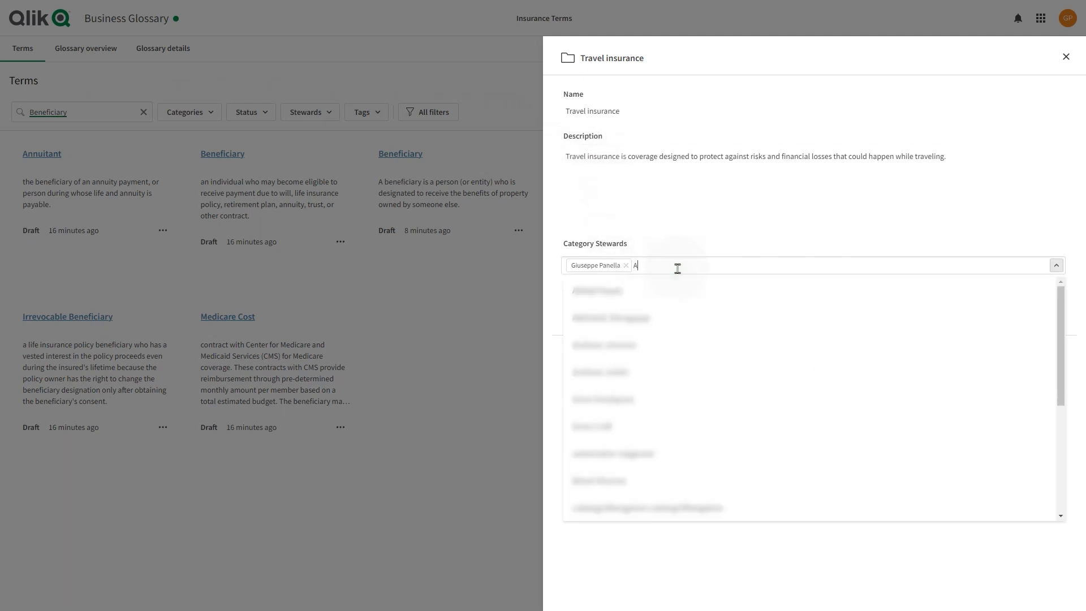
{"action": "type", "text": "nne"}
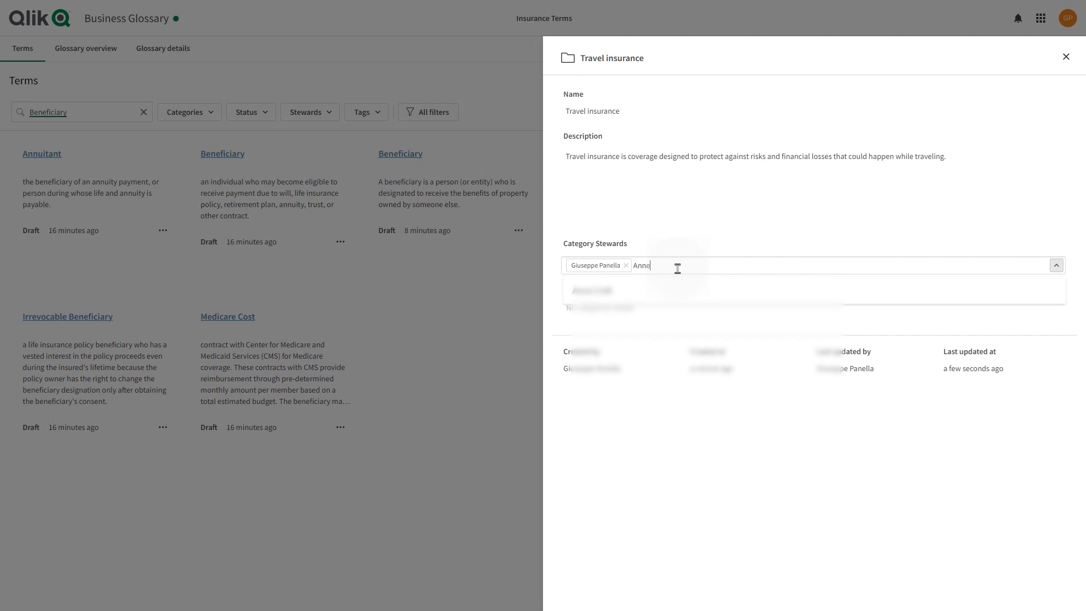
{"action": "left_click", "coordinate": [592, 290]}
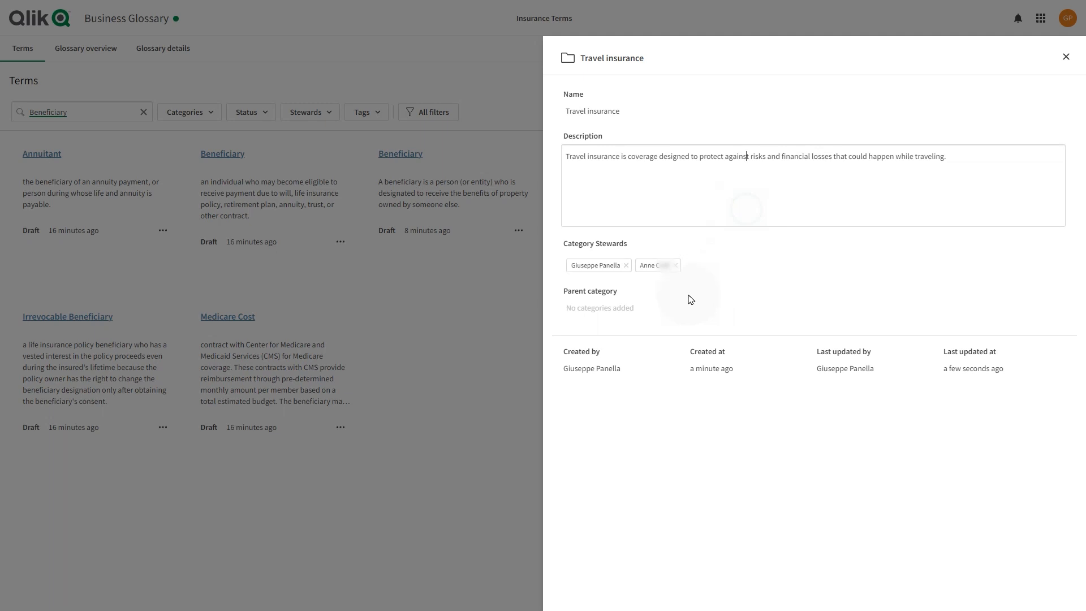
{"action": "mouse_move", "coordinate": [674, 301]}
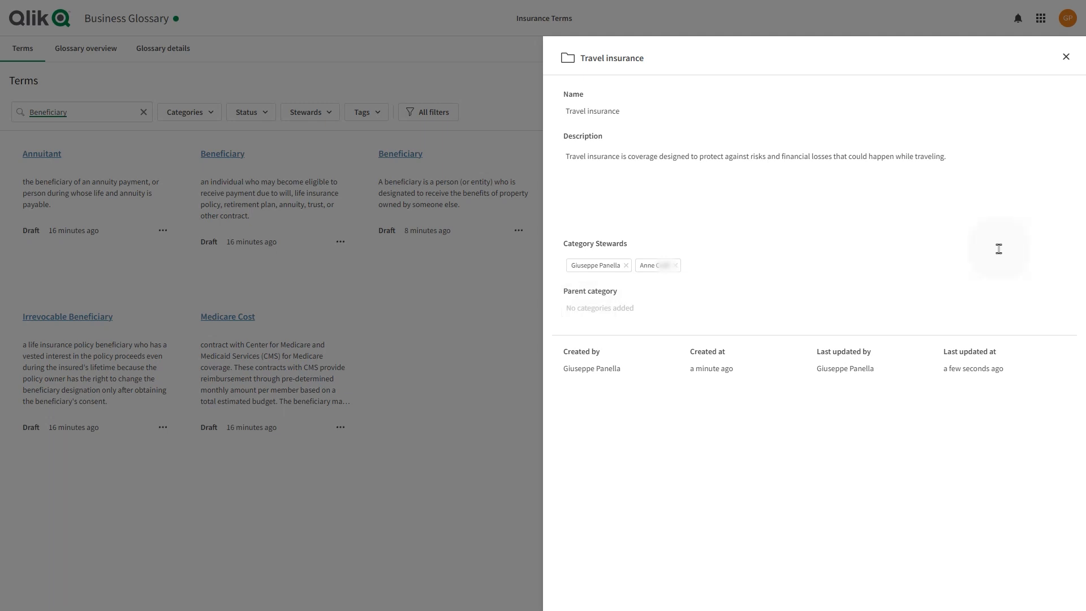
Close the Travel insurance category panel and clear the Beneficiary search to list all items
{"action": "left_click", "coordinate": [1065, 56]}
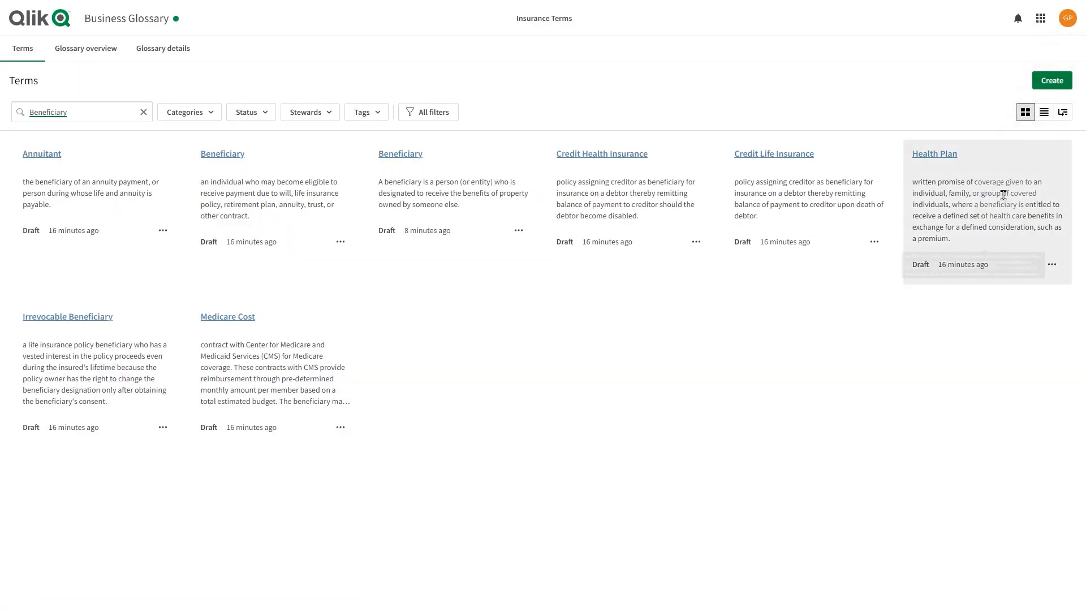
{"action": "mouse_move", "coordinate": [1063, 112]}
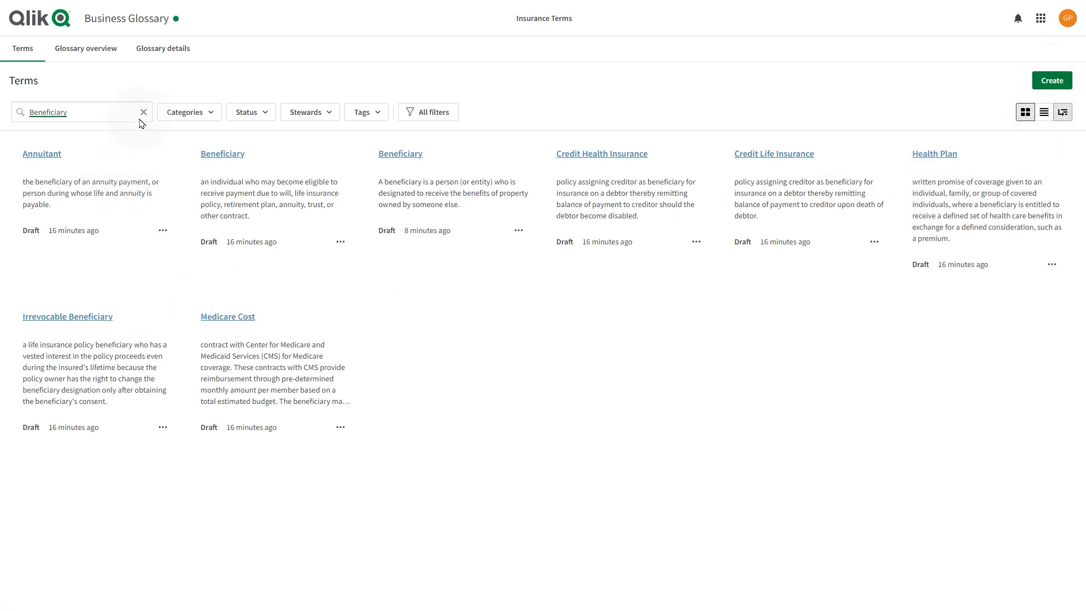
{"action": "left_click", "coordinate": [1063, 112]}
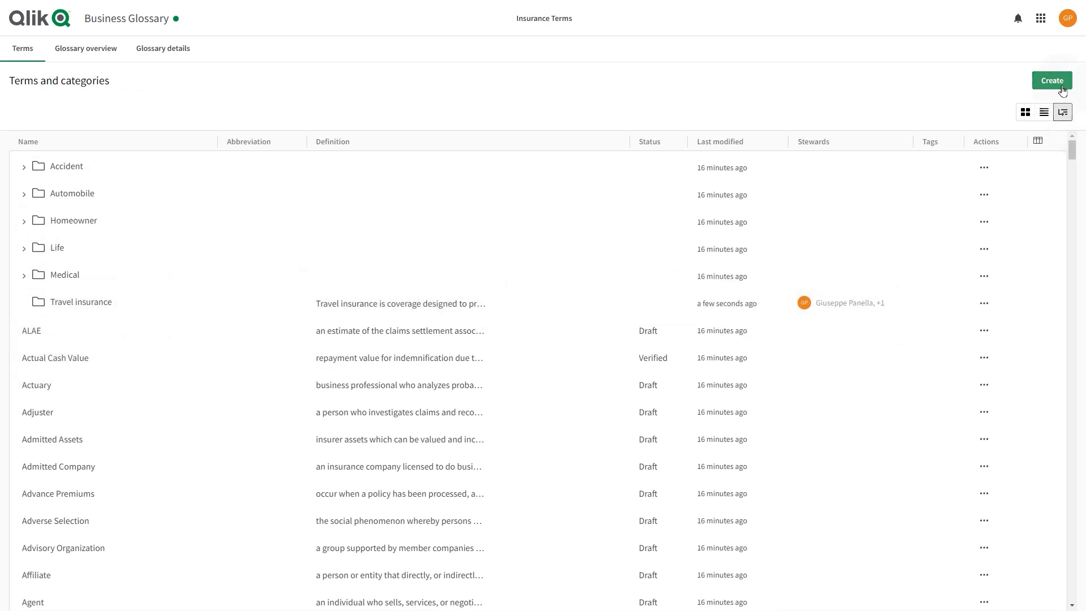
{"action": "left_click", "coordinate": [1052, 81]}
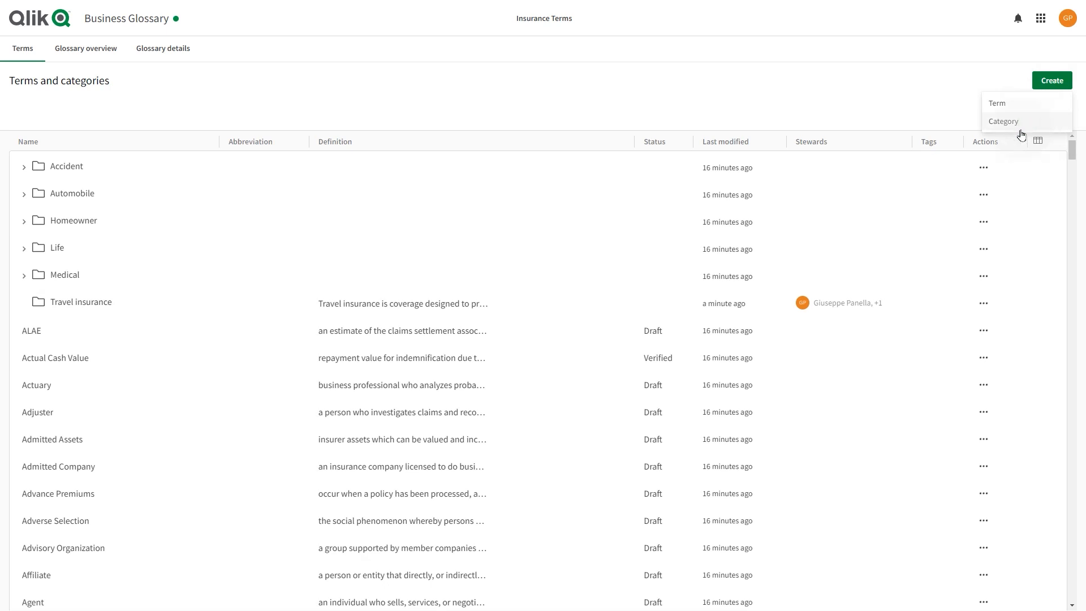
Create a Trip cancellation category with Travel insurance as its parent category
{"action": "left_click", "coordinate": [1003, 121]}
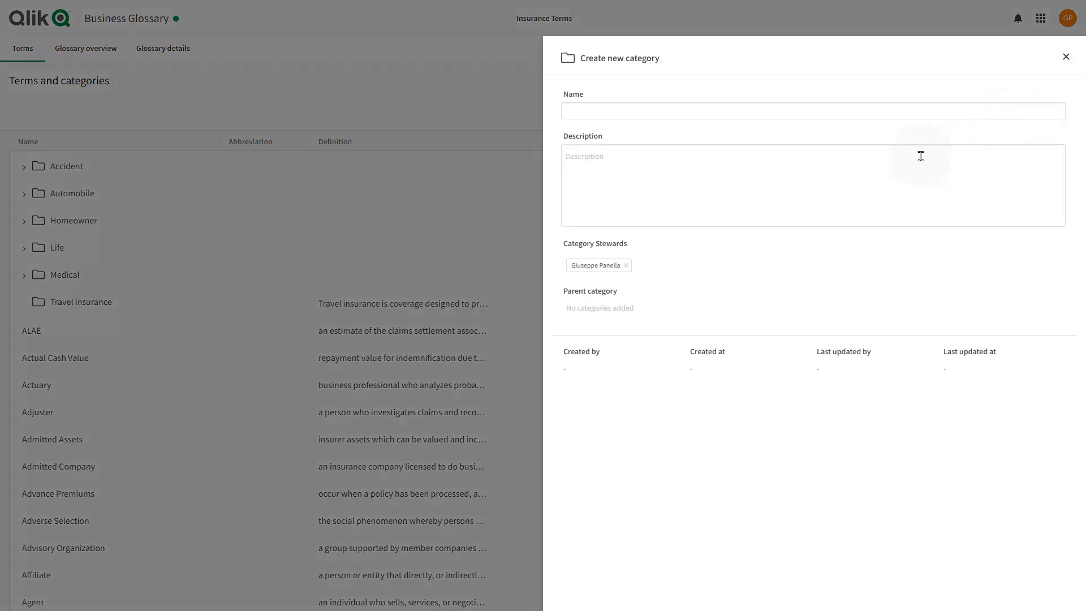
{"action": "type", "text": "Trip cancellation"}
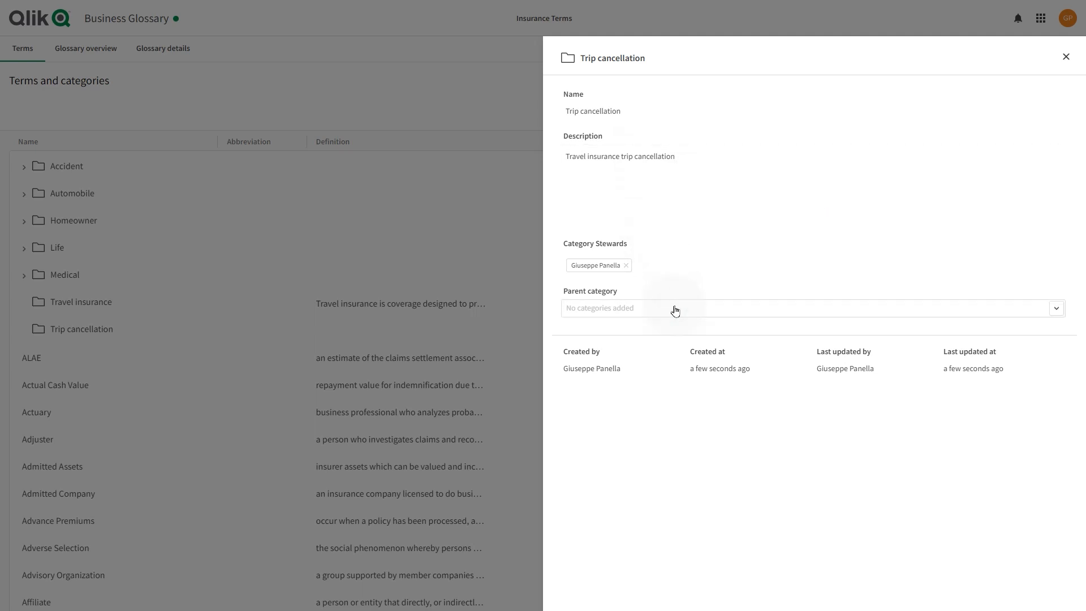
{"action": "left_click", "coordinate": [674, 309]}
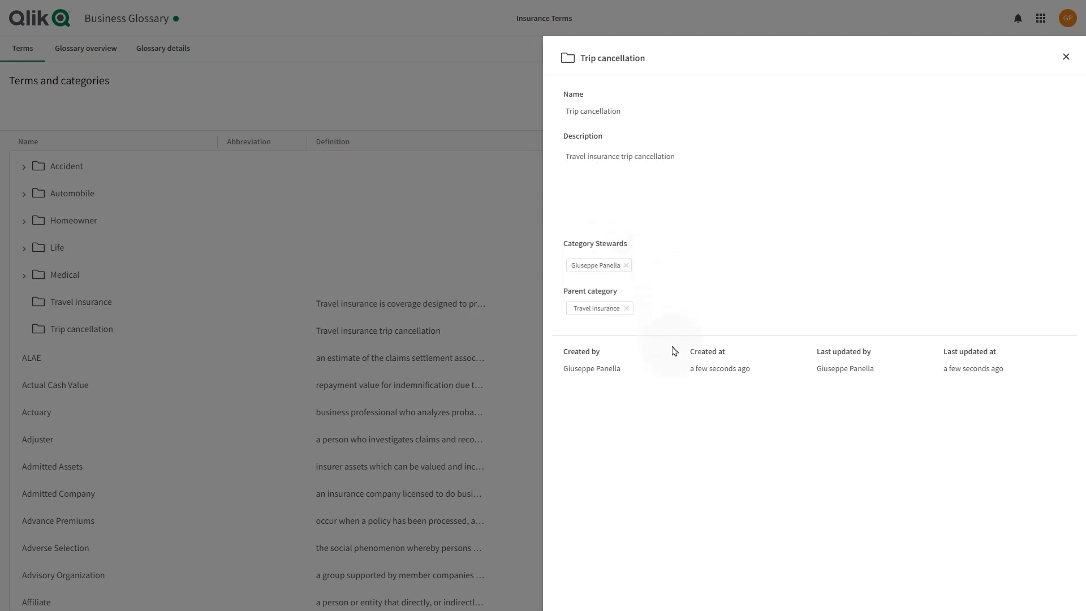
{"action": "mouse_move", "coordinate": [897, 225]}
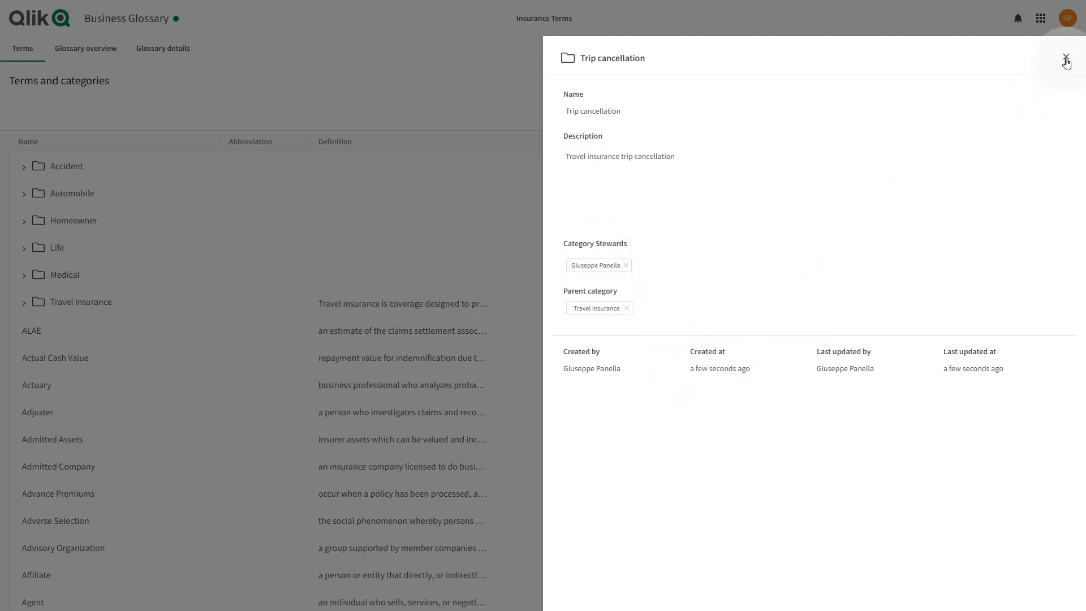
{"action": "mouse_move", "coordinate": [880, 269]}
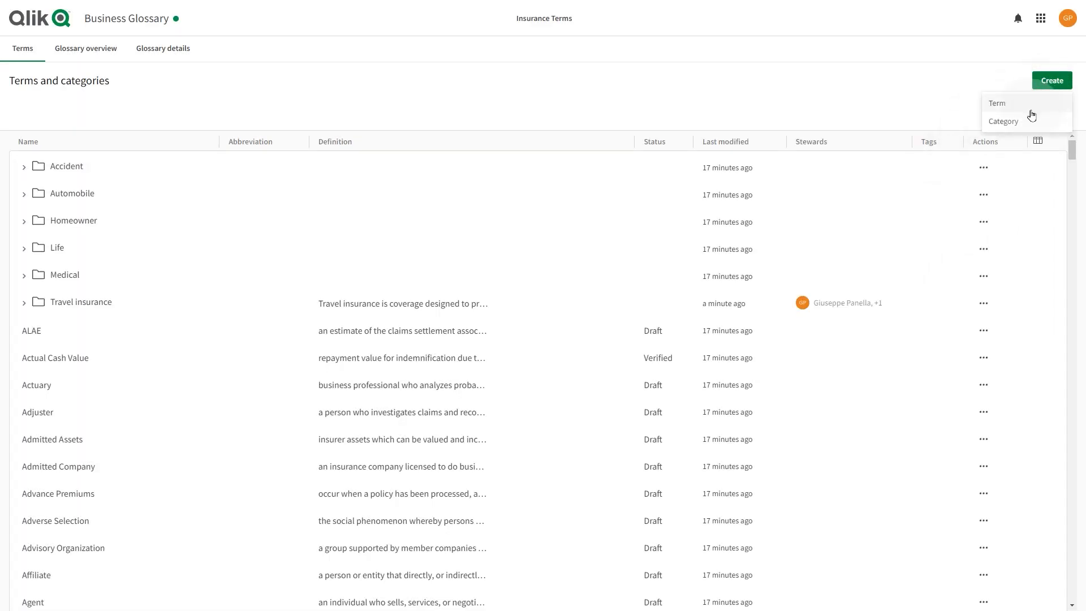
Create a Baggage and personal items loss category under Travel insurance, then expand Travel insurance
{"action": "left_click", "coordinate": [1004, 121]}
{"action": "type", "text": "Baggage and personal items loss"}
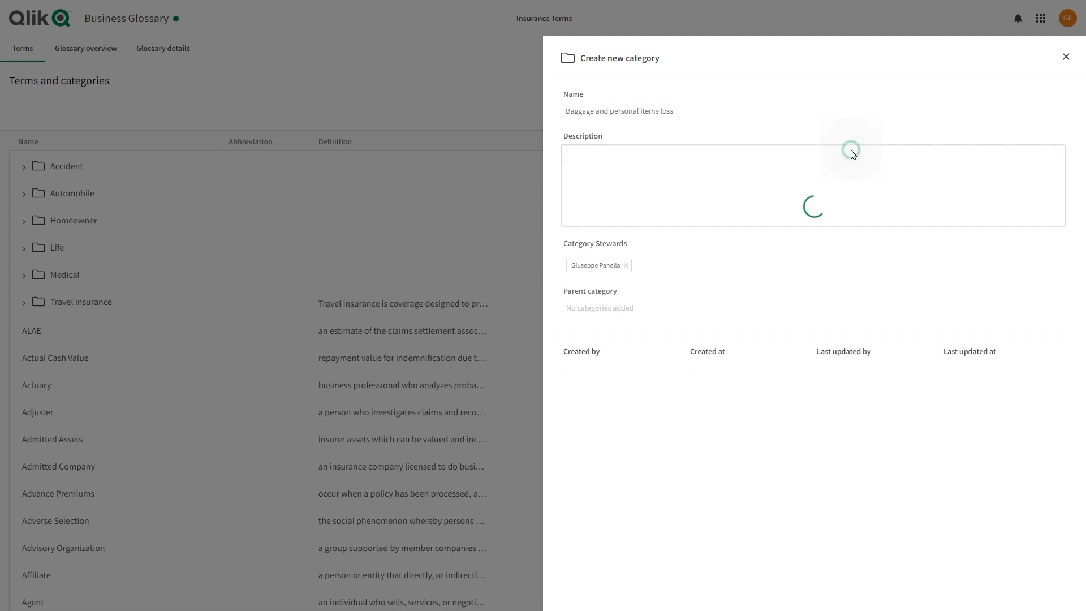
{"action": "type", "text": "Travel insurance - Baggage and personal items loss"}
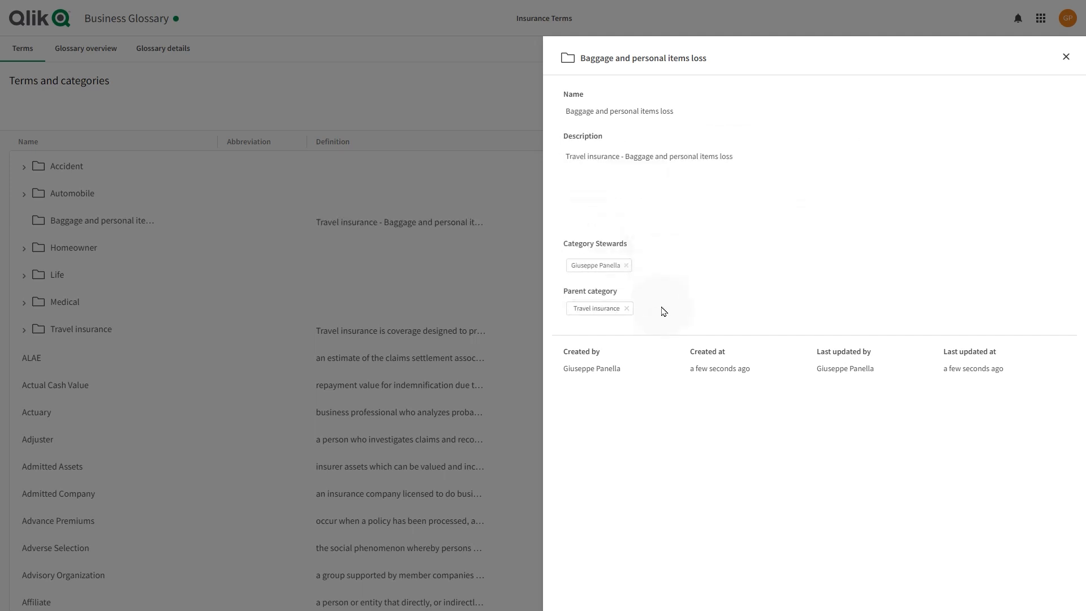
{"action": "mouse_move", "coordinate": [1019, 94]}
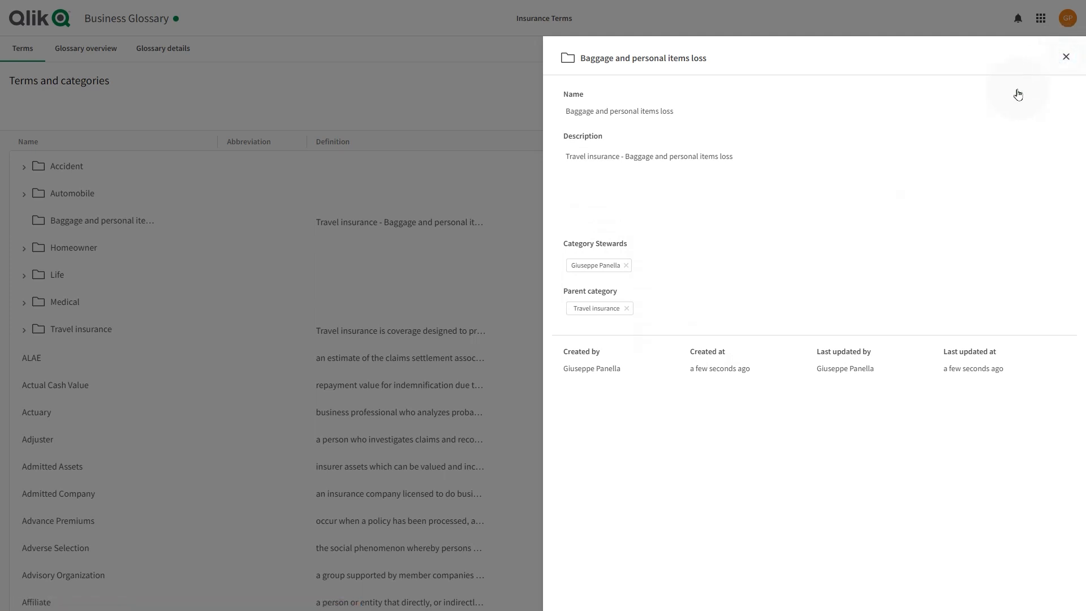
{"action": "left_click", "coordinate": [1066, 56]}
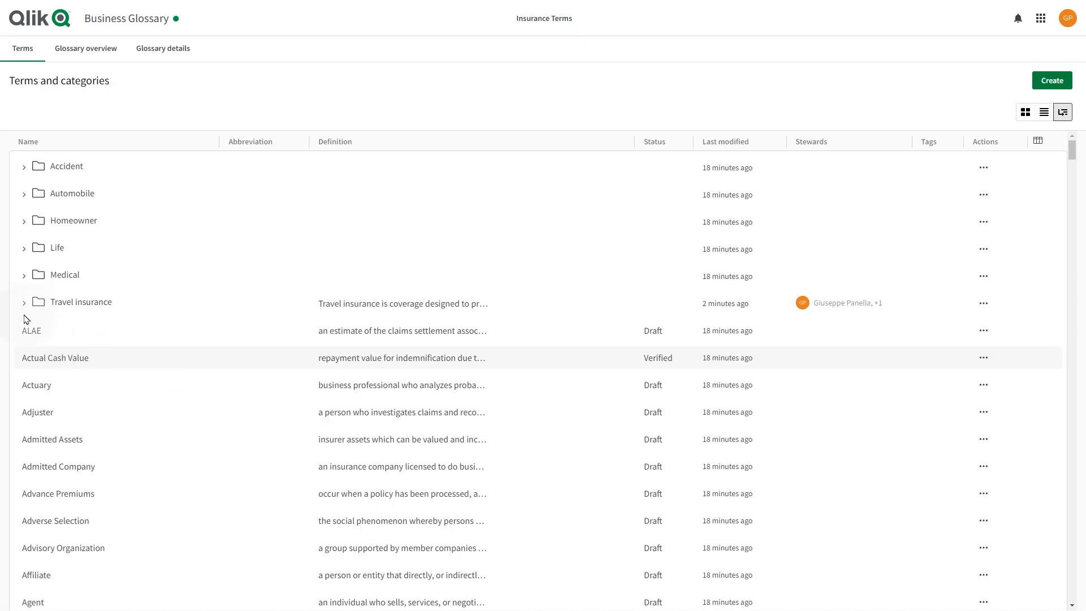
{"action": "left_click", "coordinate": [24, 302]}
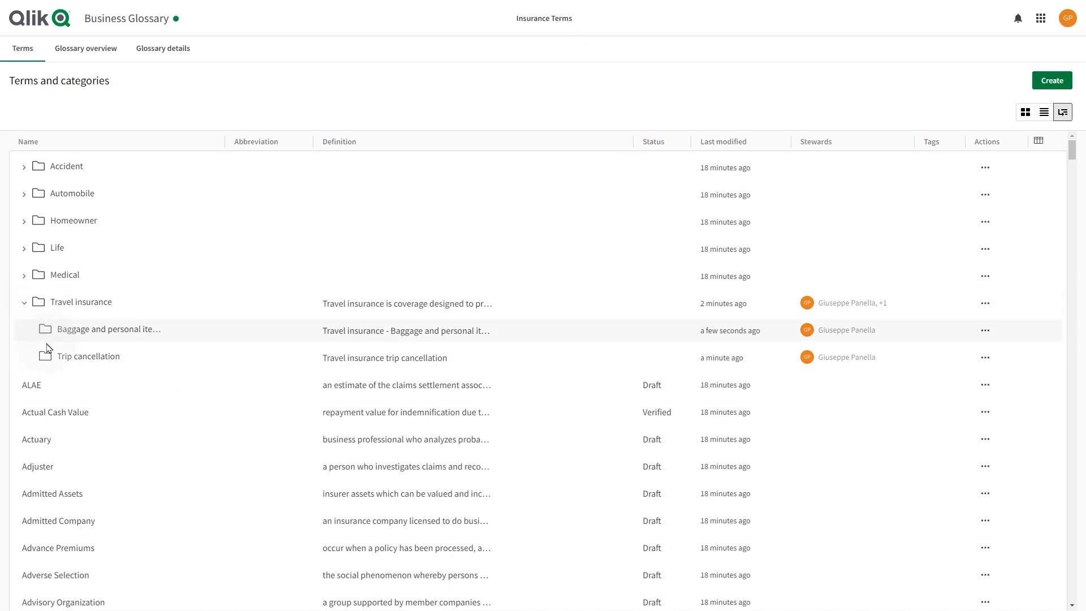